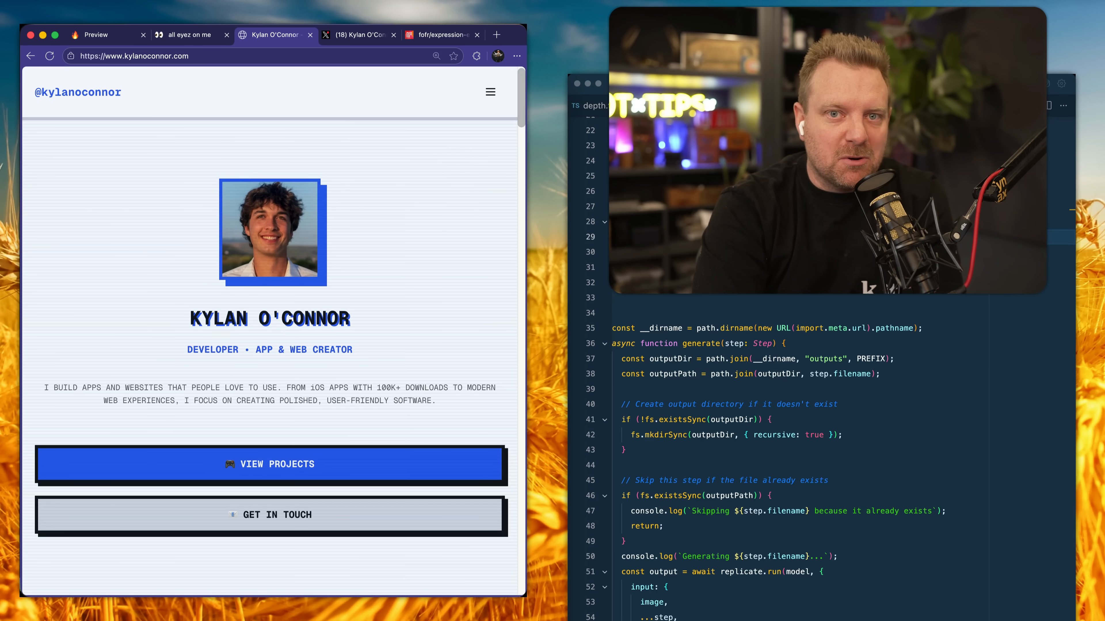
mouse_move(332, 209)
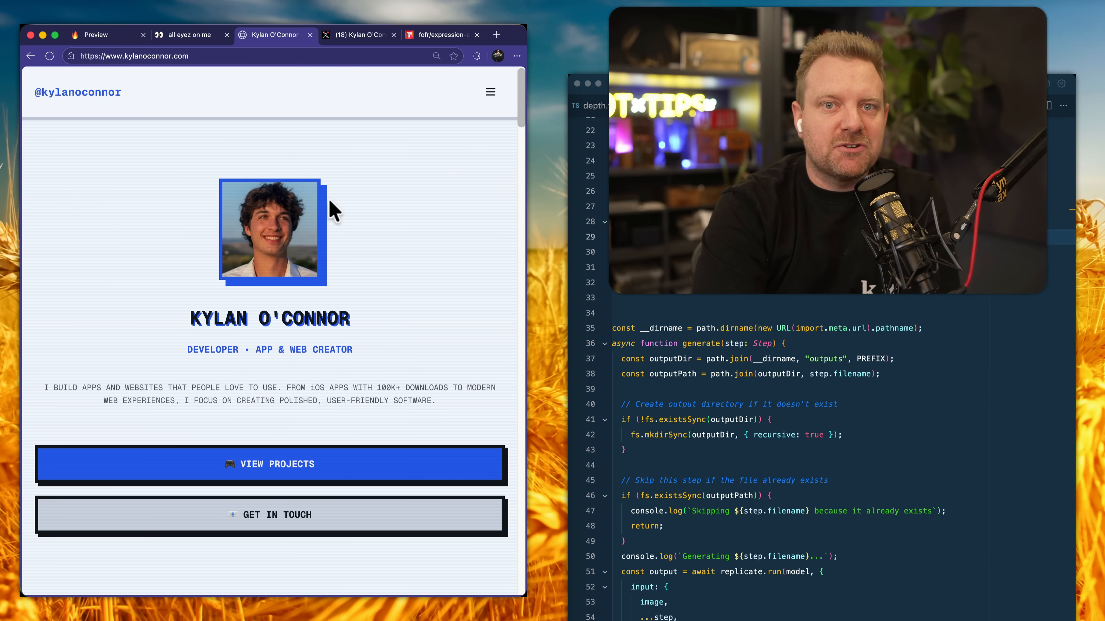
mouse_move(379, 252)
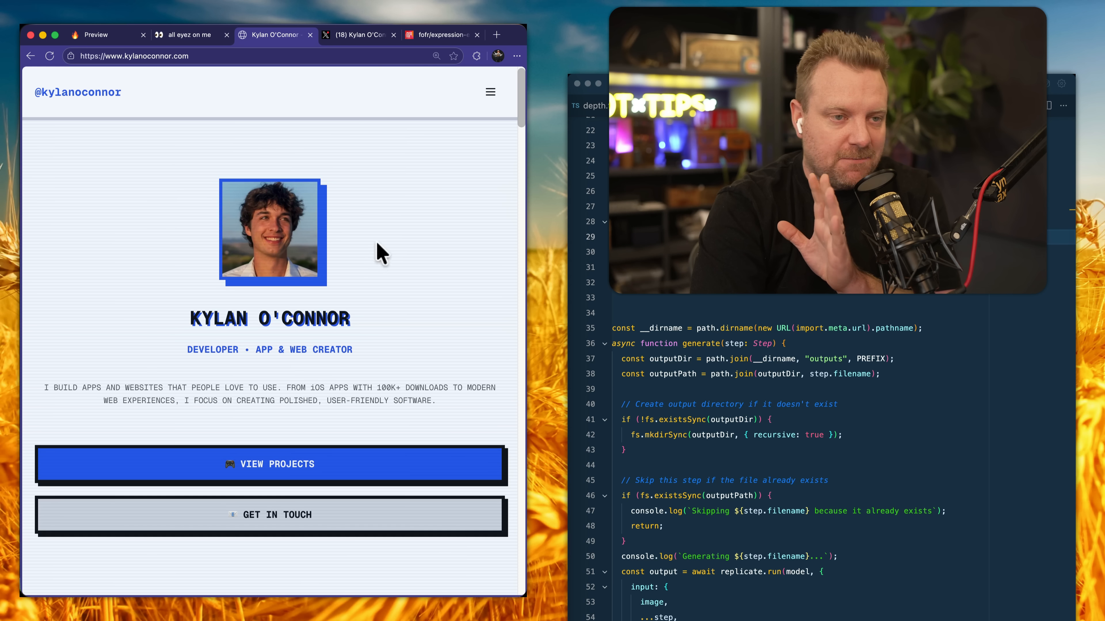
mouse_move(173, 404)
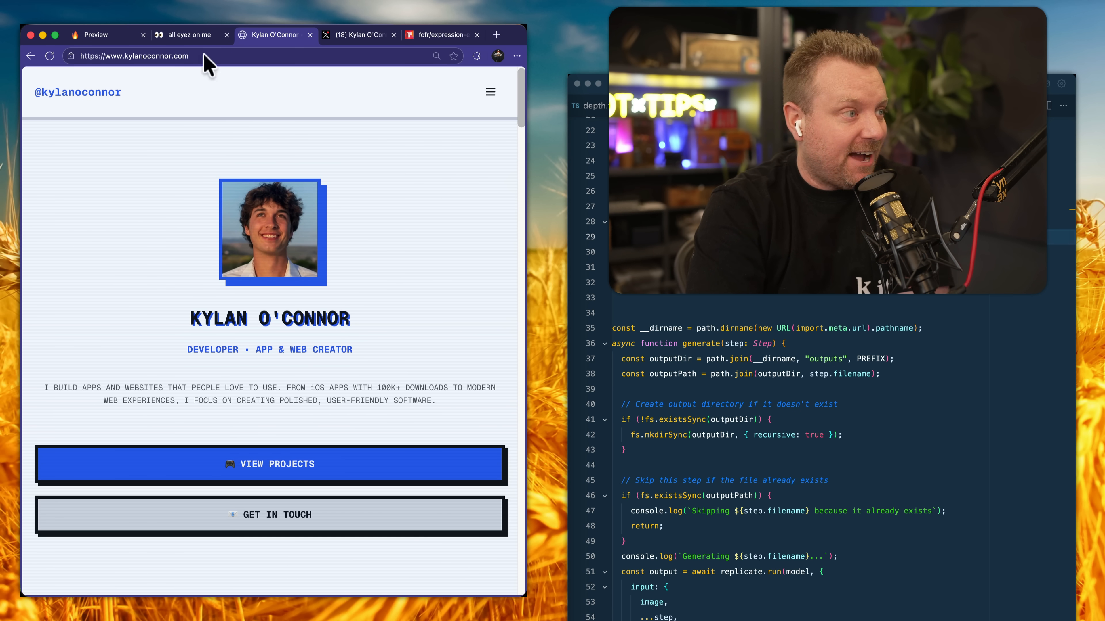
mouse_move(184, 45)
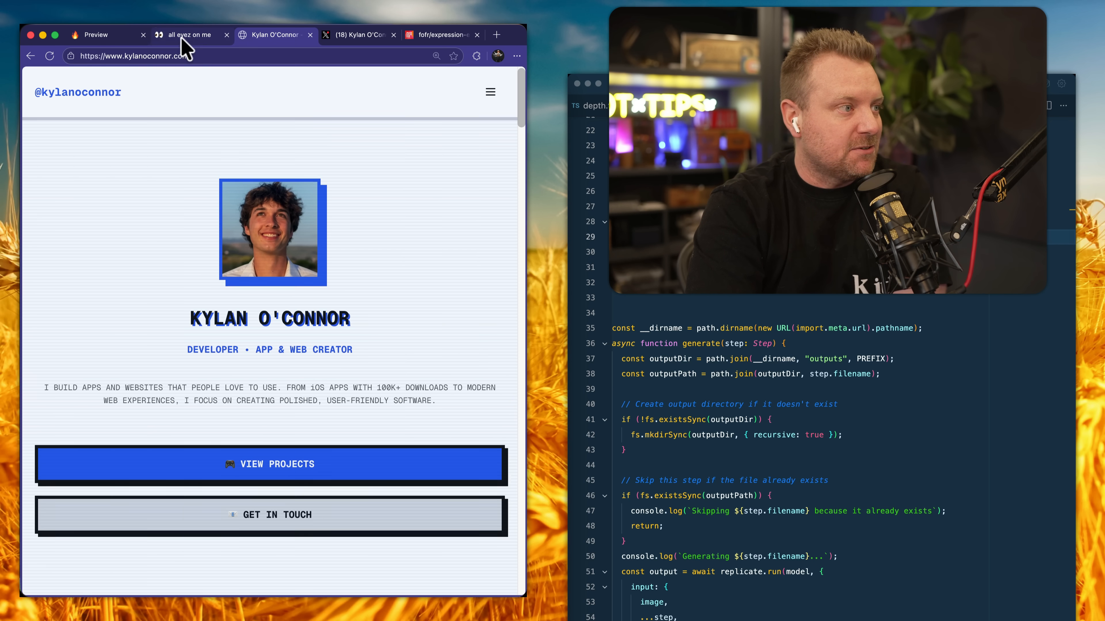
Push the flat Wes face photo into a tilted 3D depth surface with the slider
left_click(188, 34)
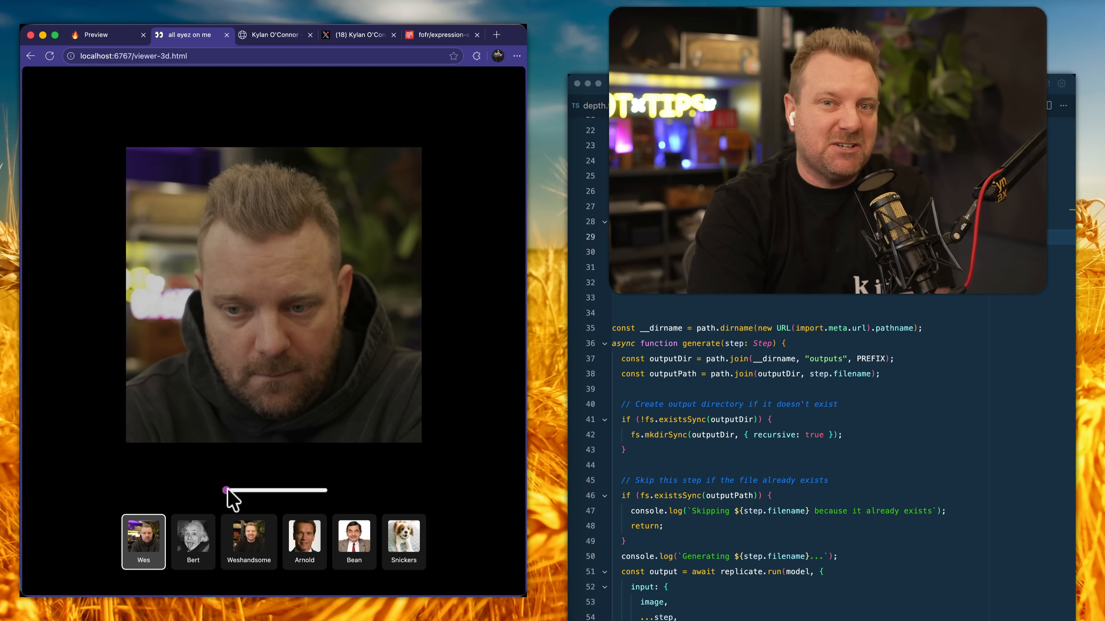
left_click_drag(225, 490, 242, 490)
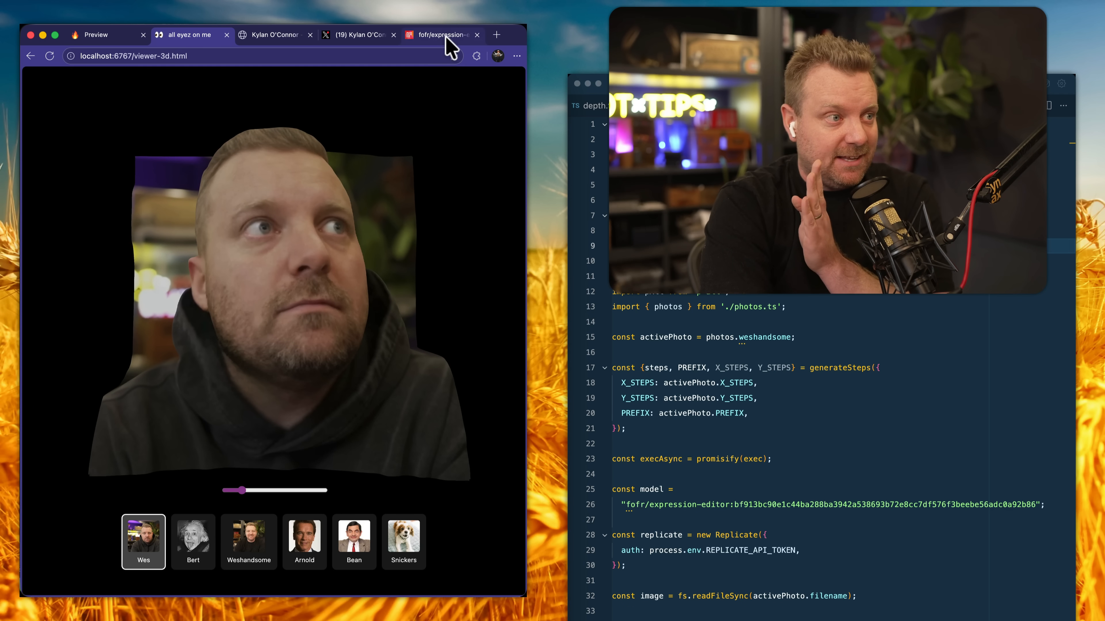
Review the expression-editor's rotate, blink, eyebrow and pupil input parameters
left_click(443, 35)
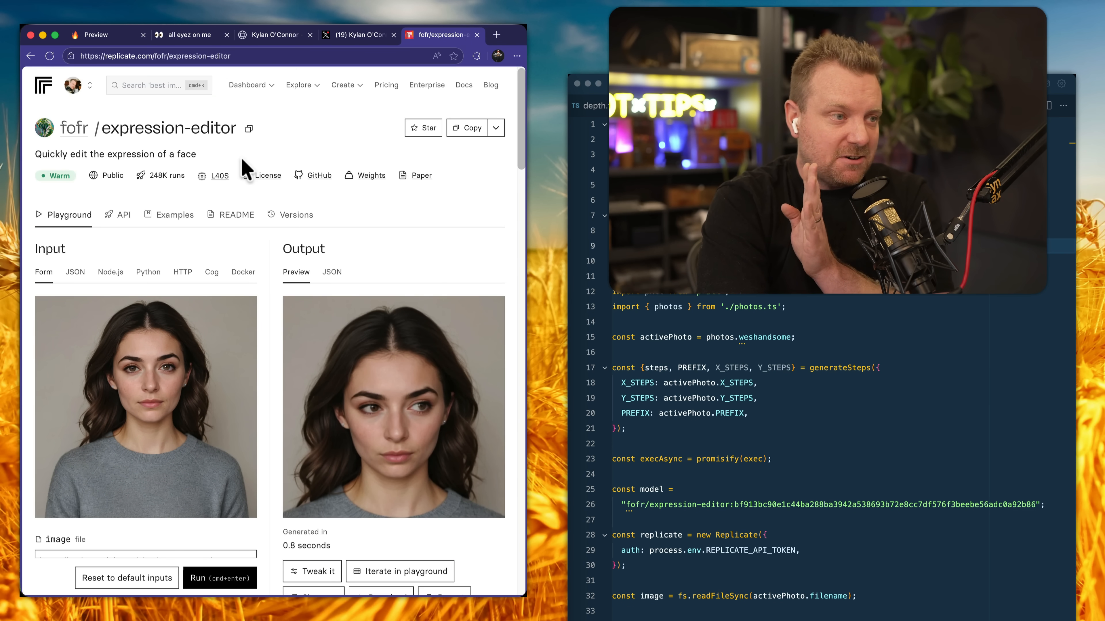
scroll("down", 3)
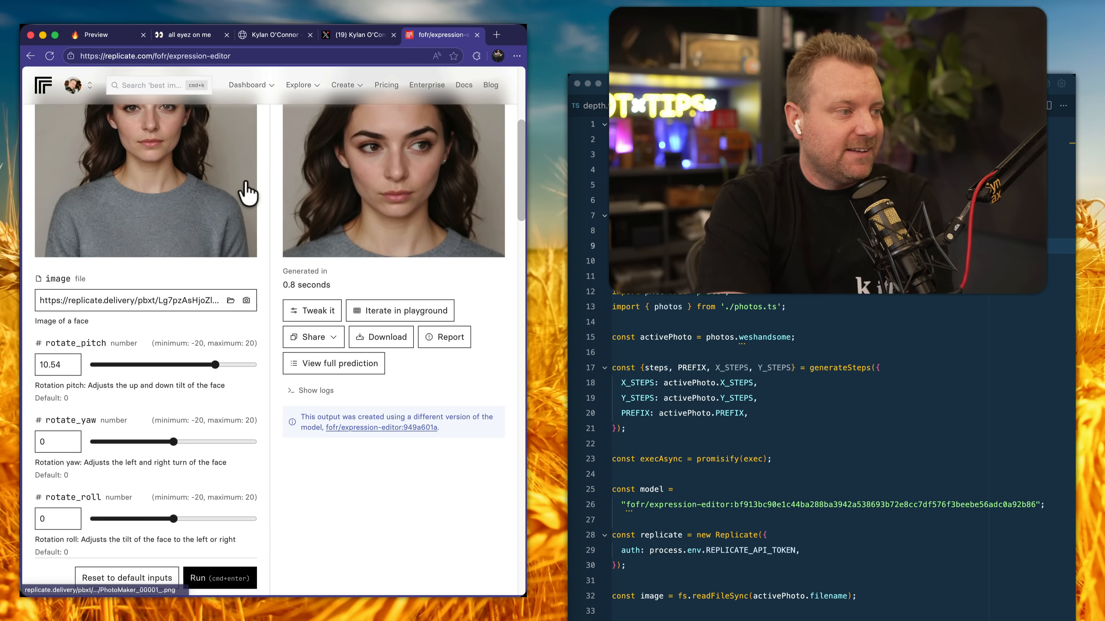
scroll("down", 3)
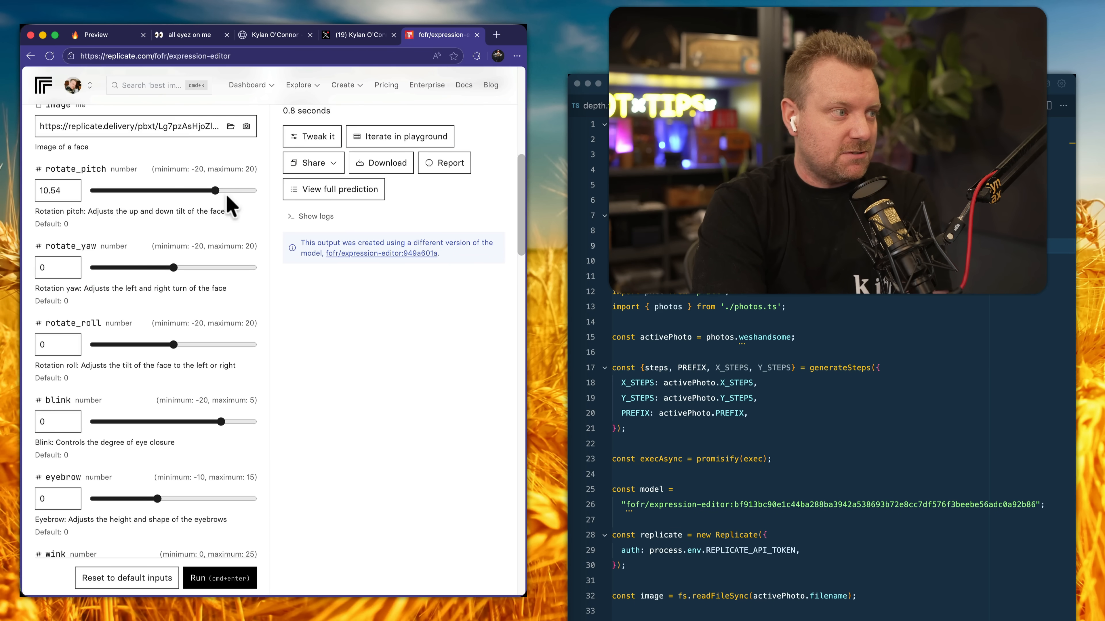
mouse_move(273, 184)
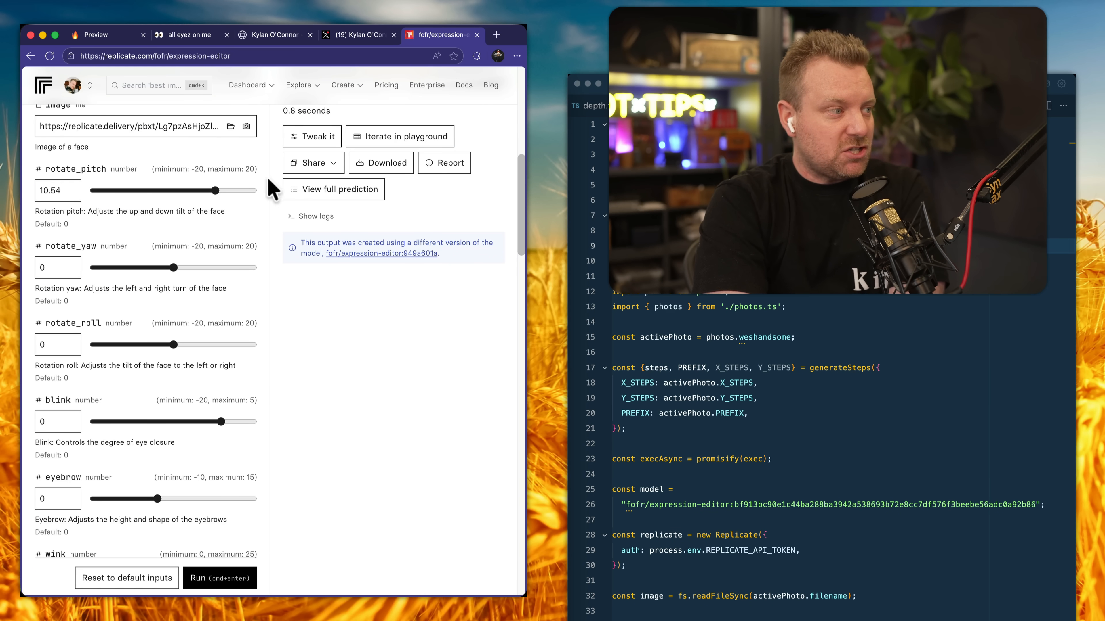
scroll("down", 3)
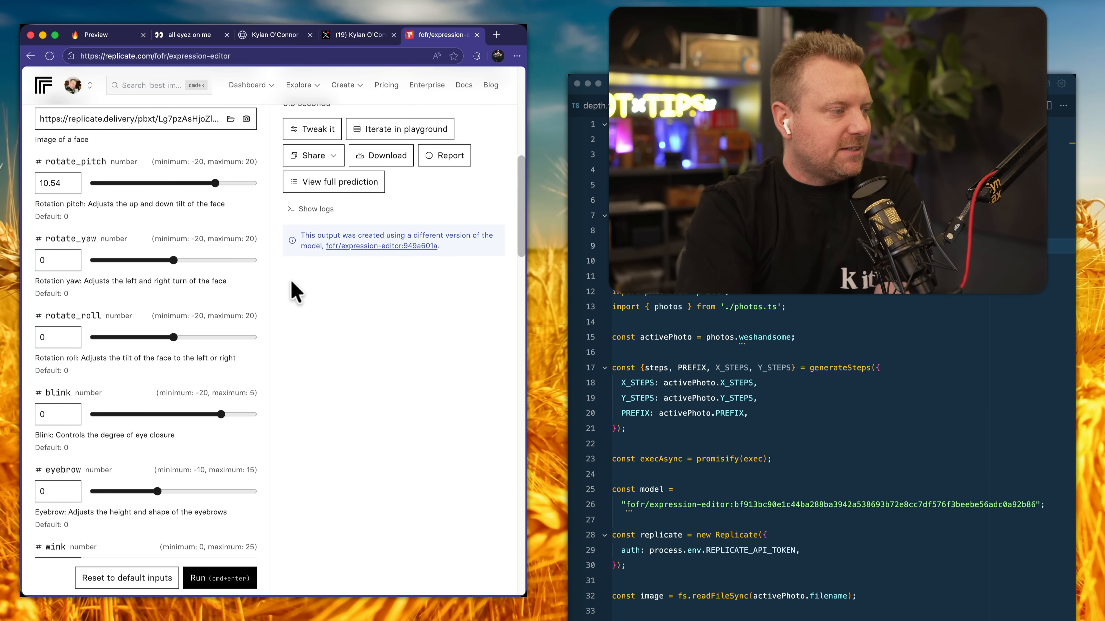
scroll("down", 3)
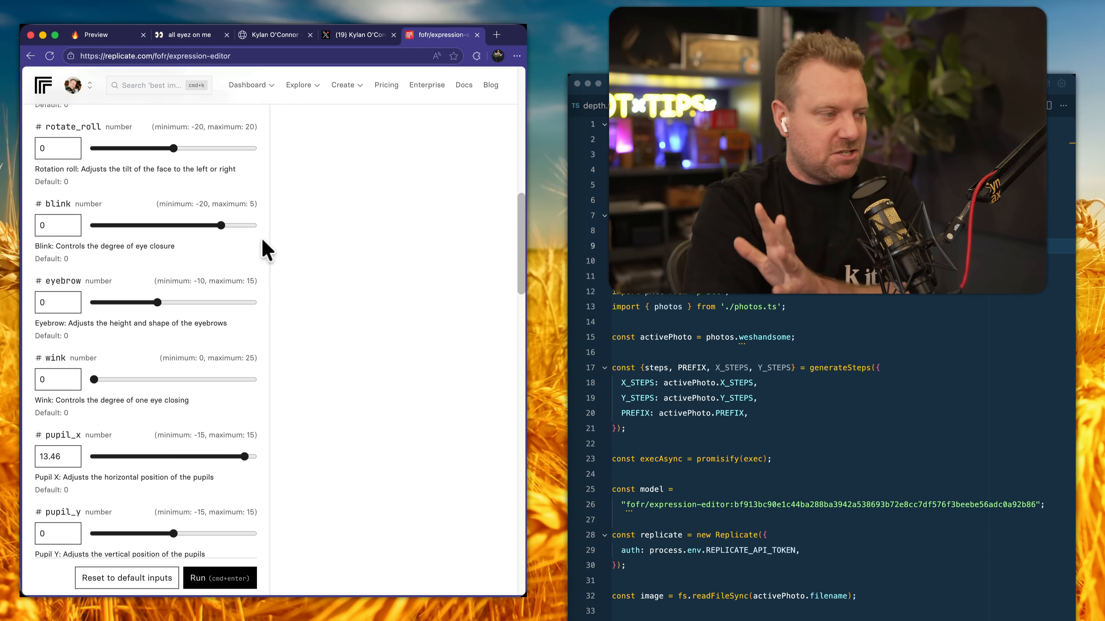
mouse_move(277, 337)
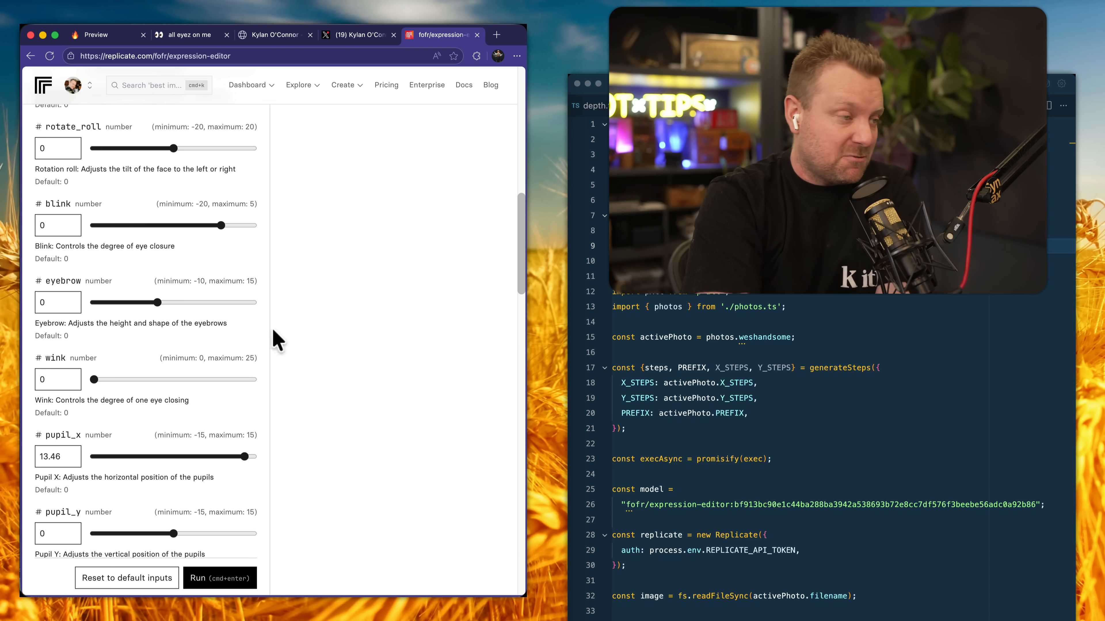
scroll("down", 3)
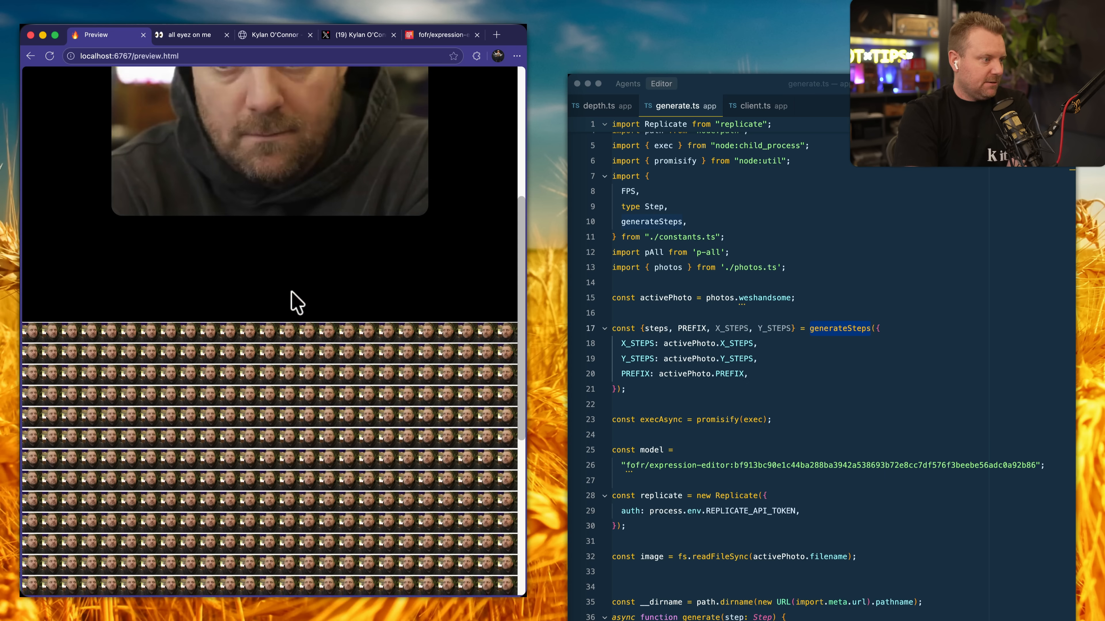
Load the Bean face set's grid of directional expressions in the preview
scroll("down", 3)
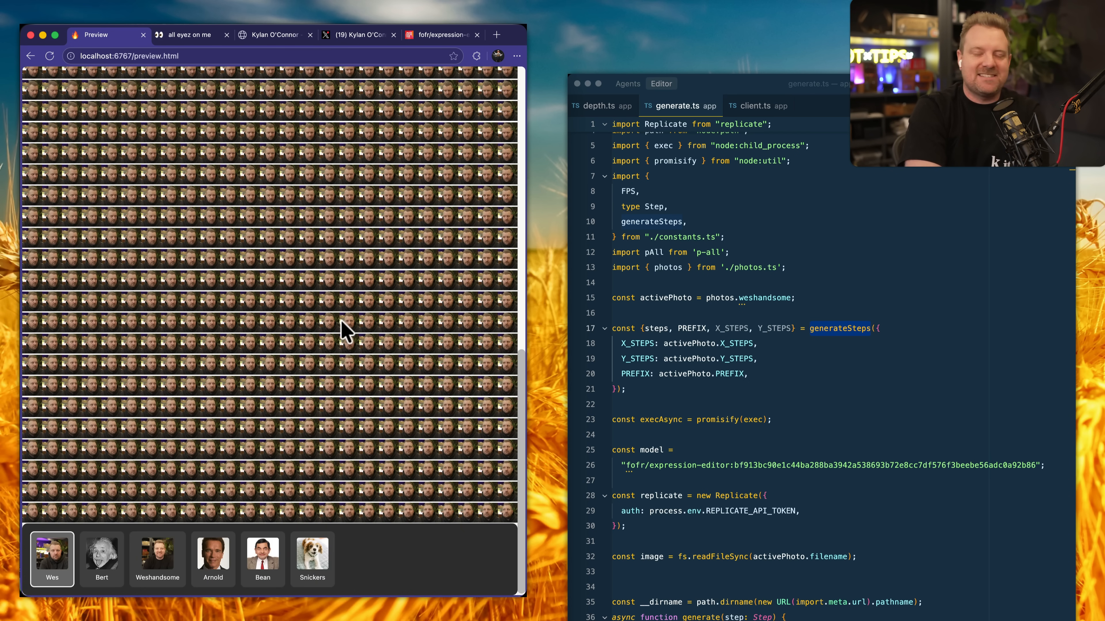
mouse_move(299, 348)
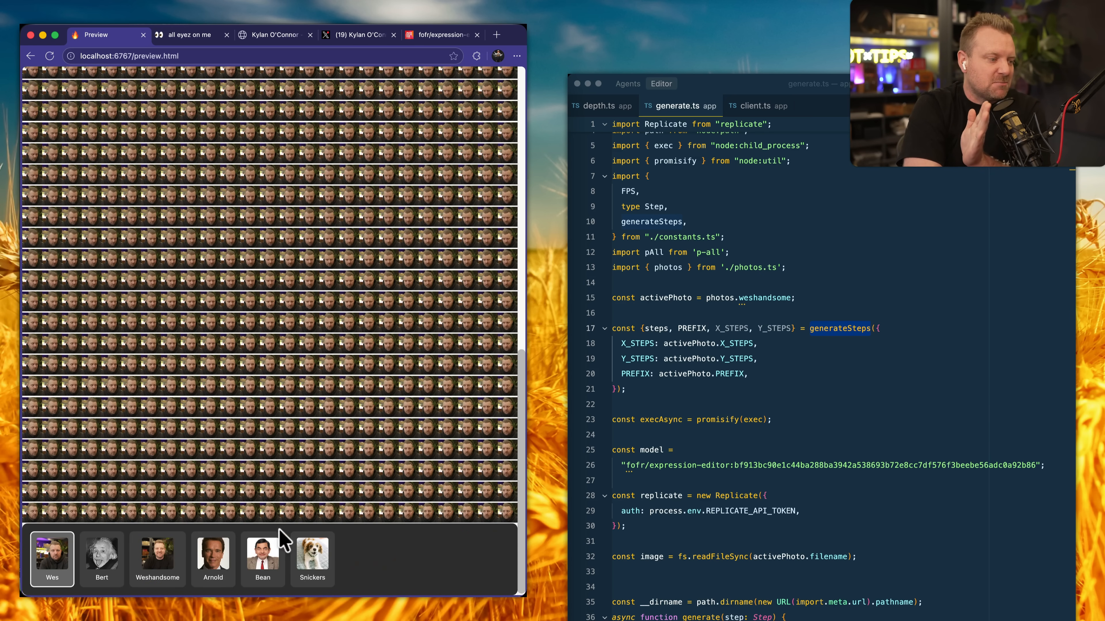
left_click(262, 560)
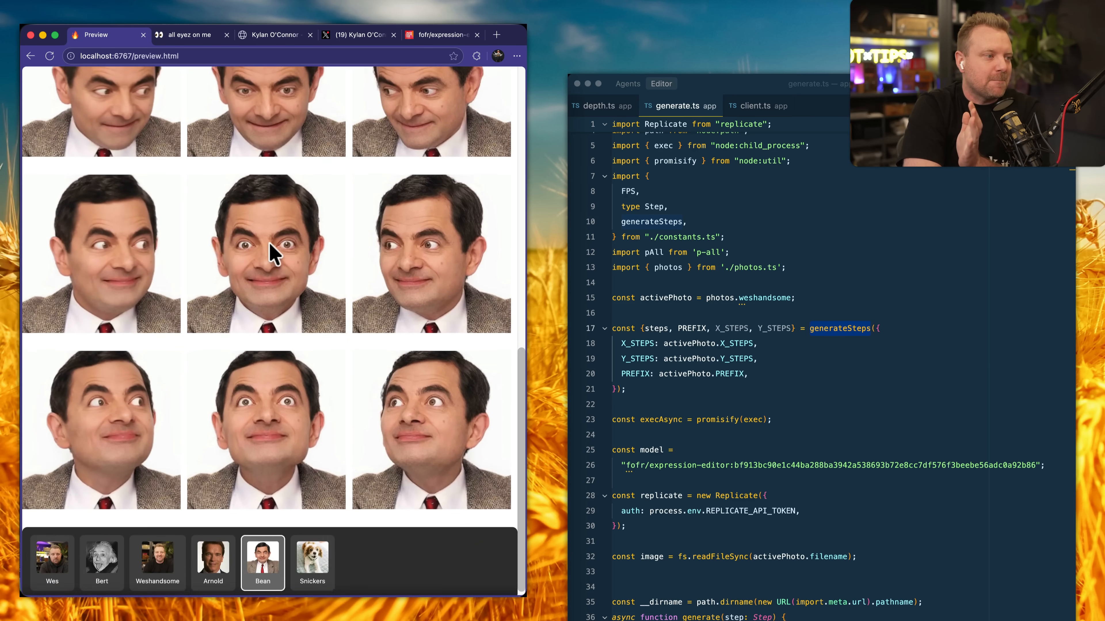
scroll("down", 3)
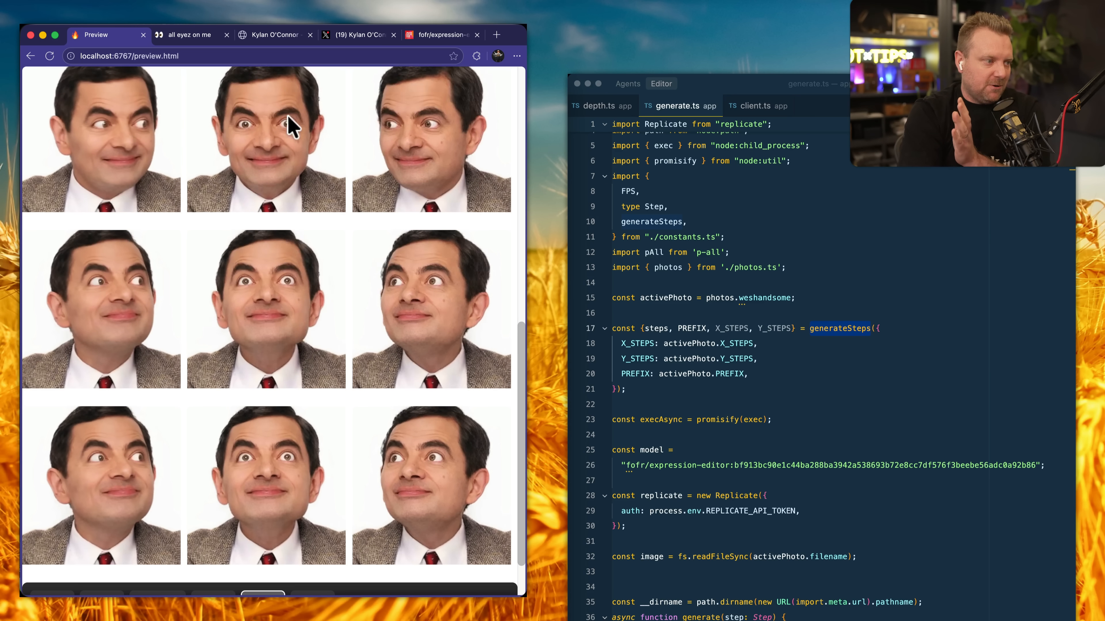
mouse_move(287, 266)
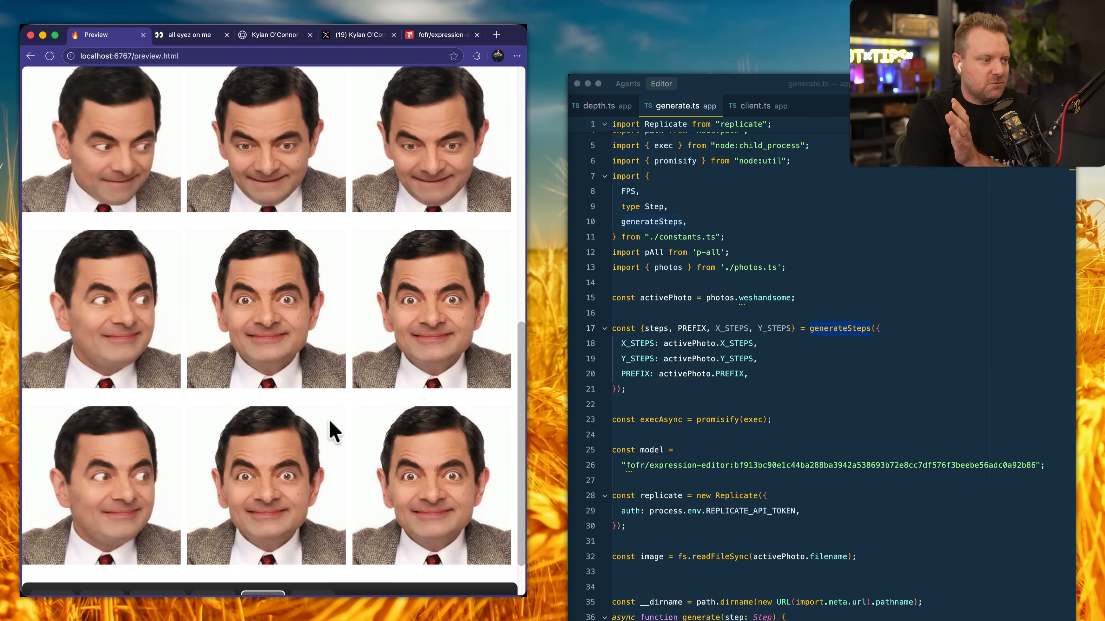
Highlight the Replicate client and readFileSync setup lines in generate.ts
left_click(443, 34)
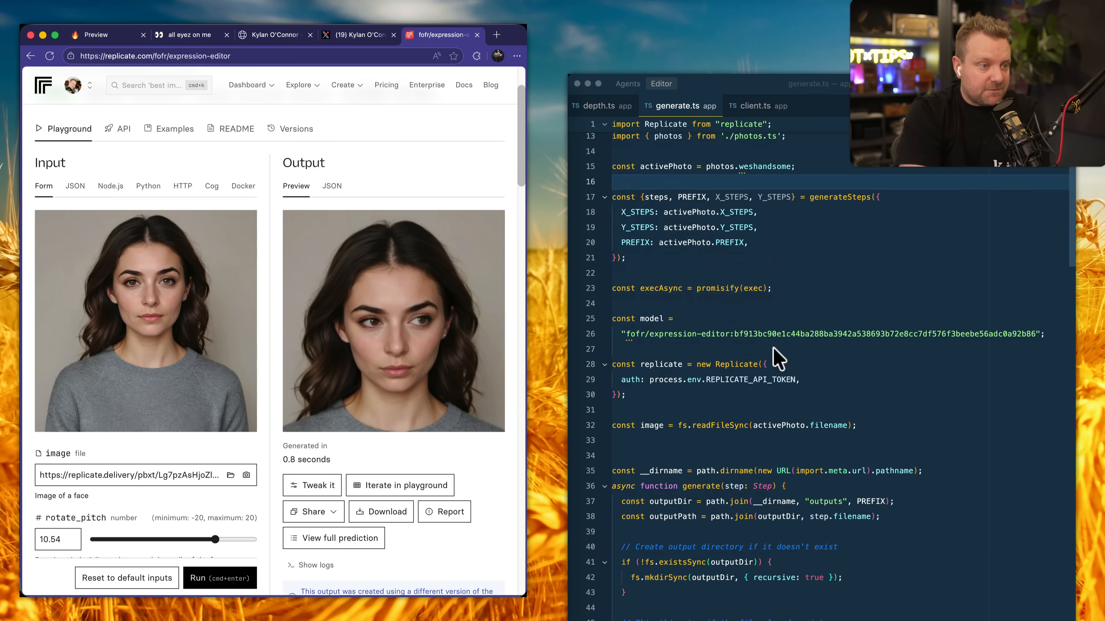
left_click_drag(612, 364, 625, 395)
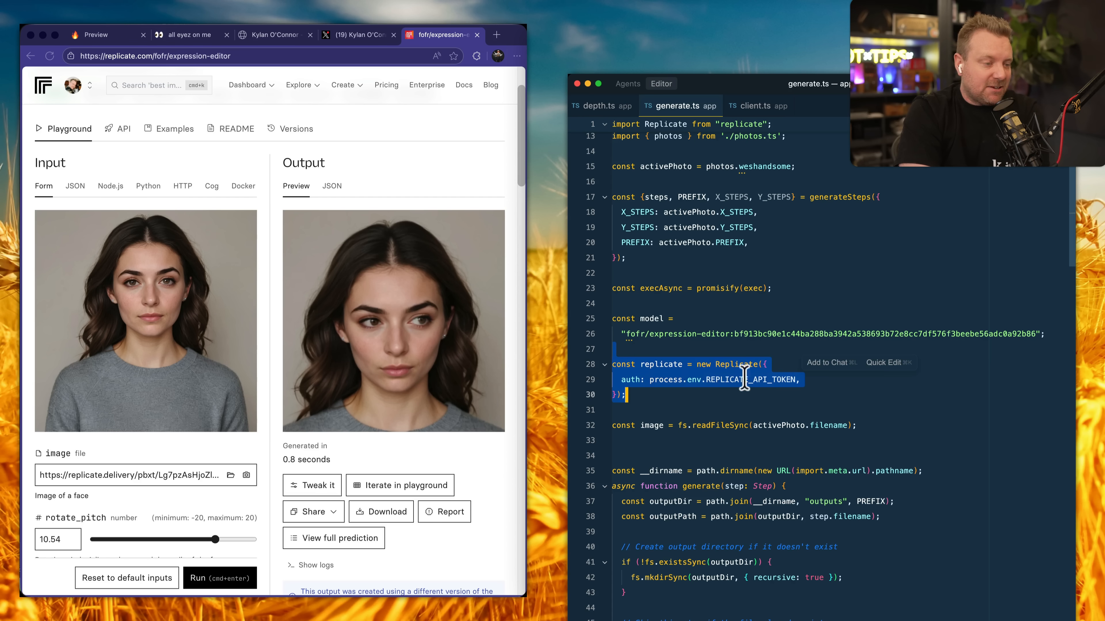
mouse_move(279, 162)
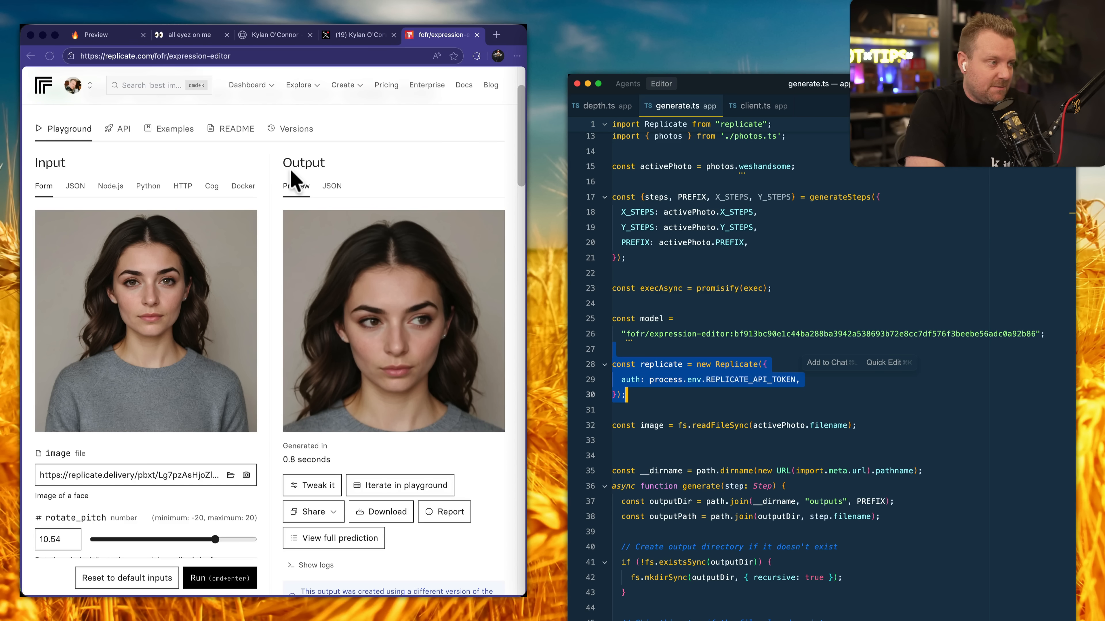
scroll("down", 3)
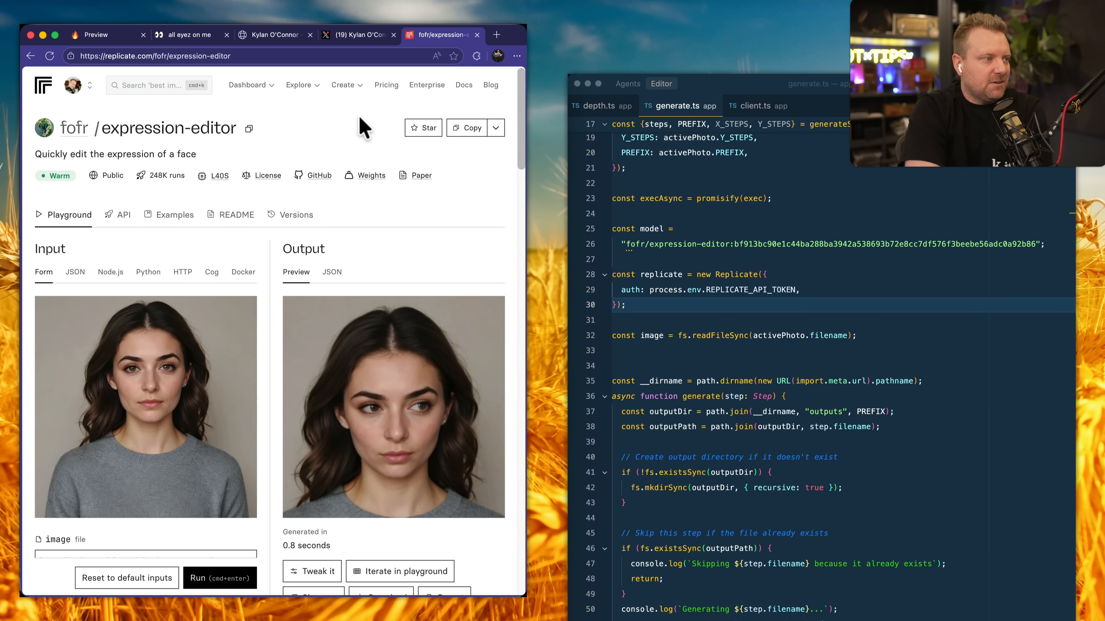
mouse_move(155, 49)
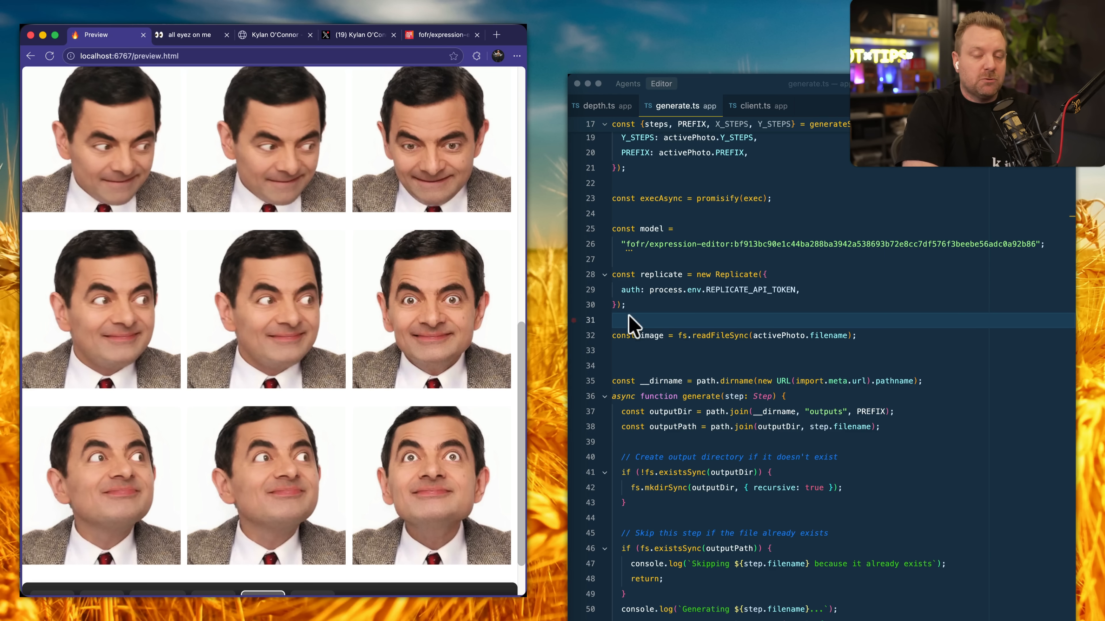
Visit the portfolio site, then load the hoodie-wearing Wes face grid in the preview
scroll("down", 3)
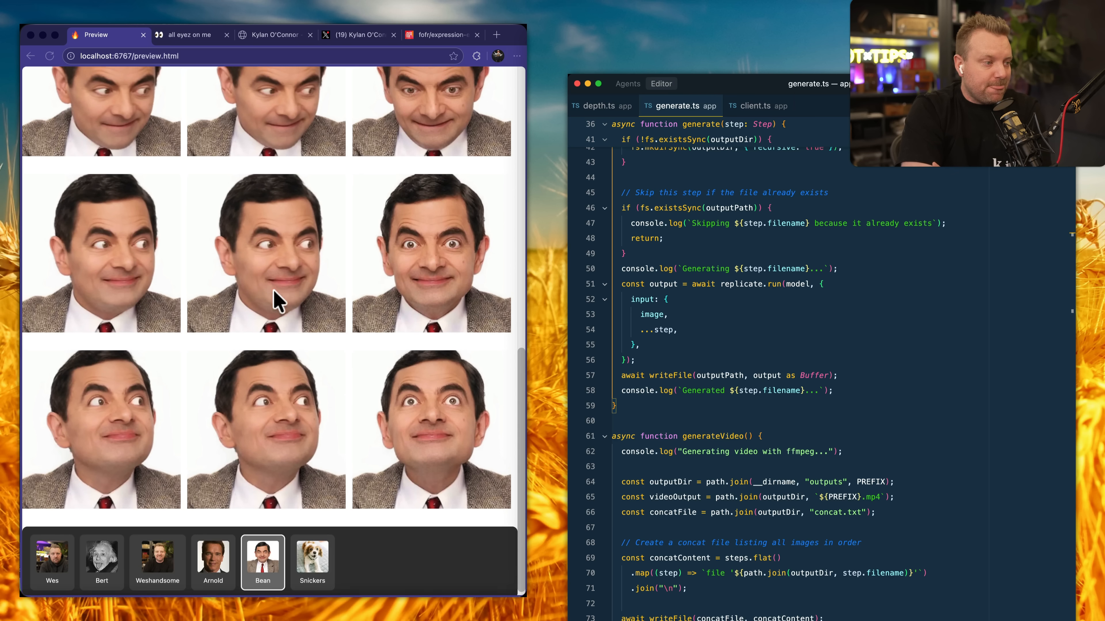
mouse_move(324, 208)
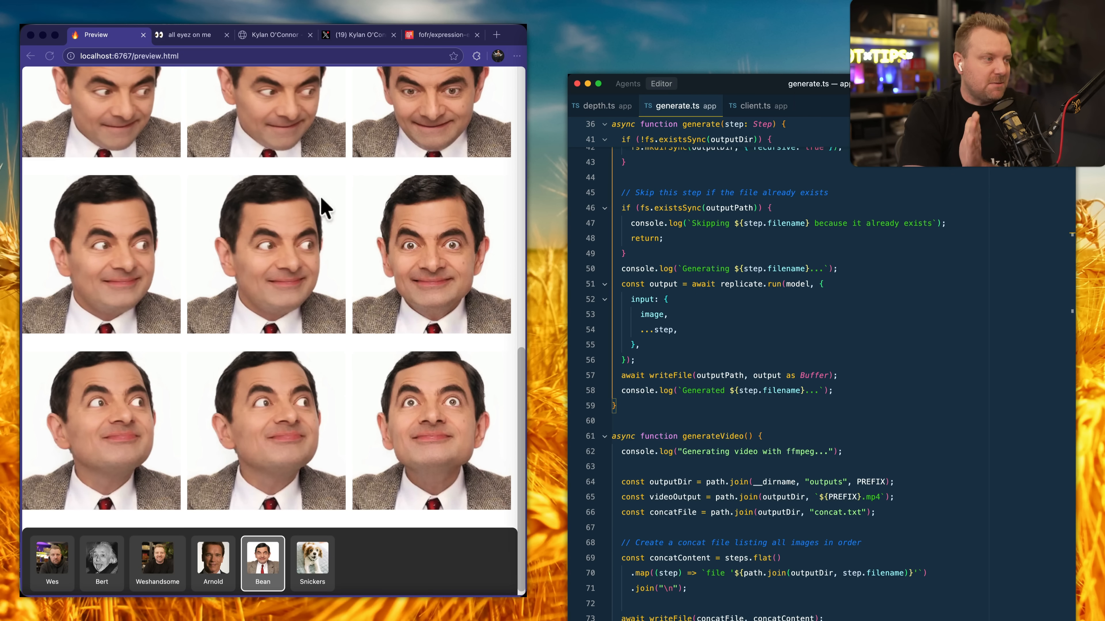
left_click(271, 34)
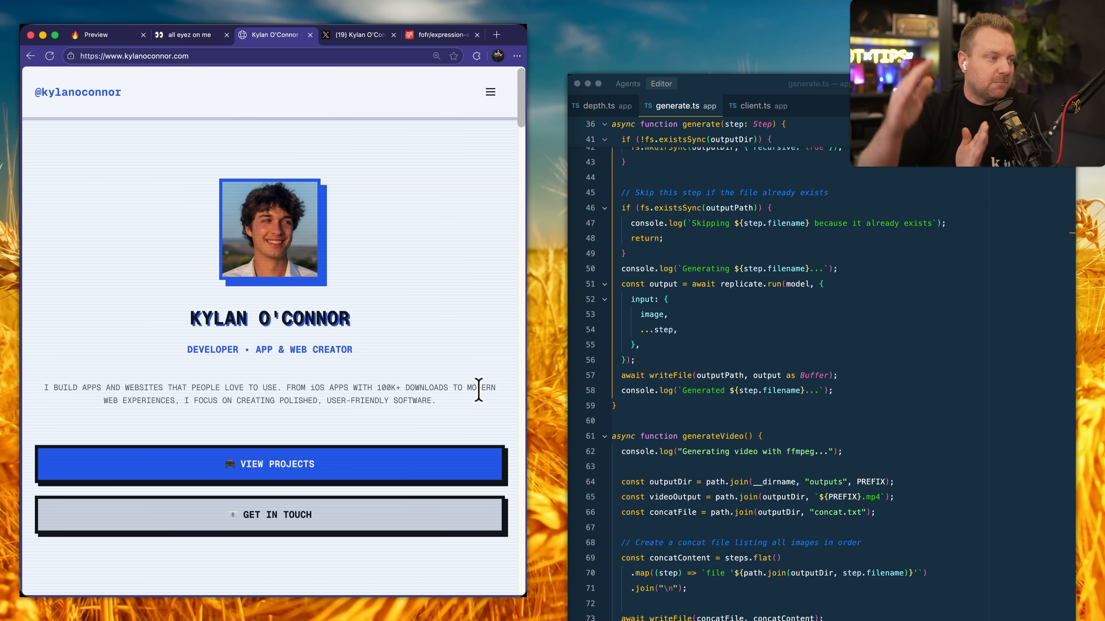
mouse_move(360, 229)
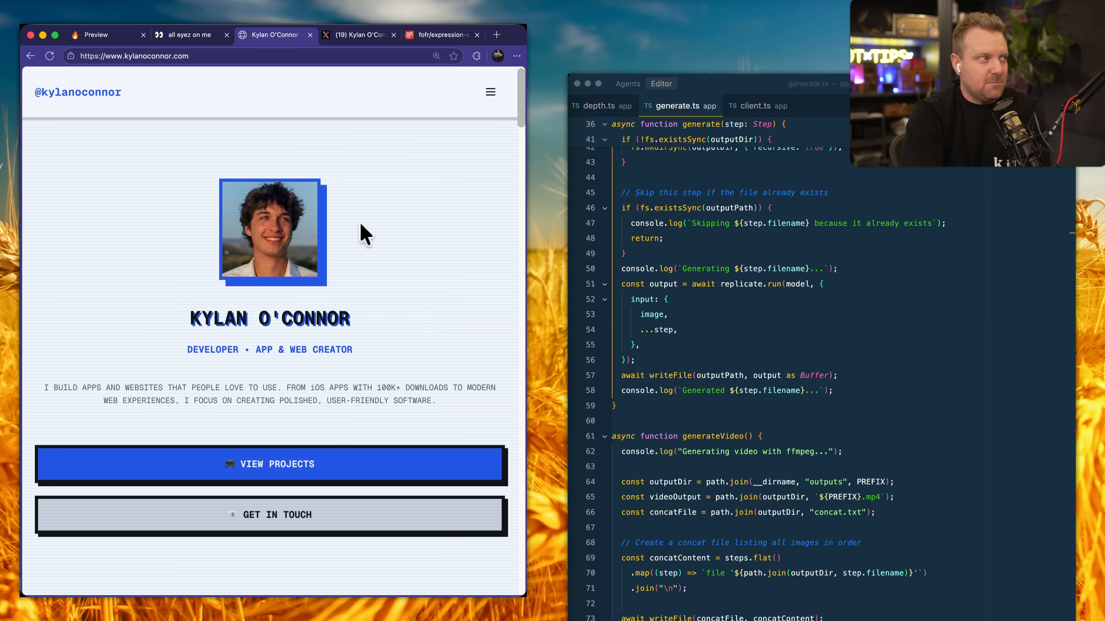
mouse_move(427, 205)
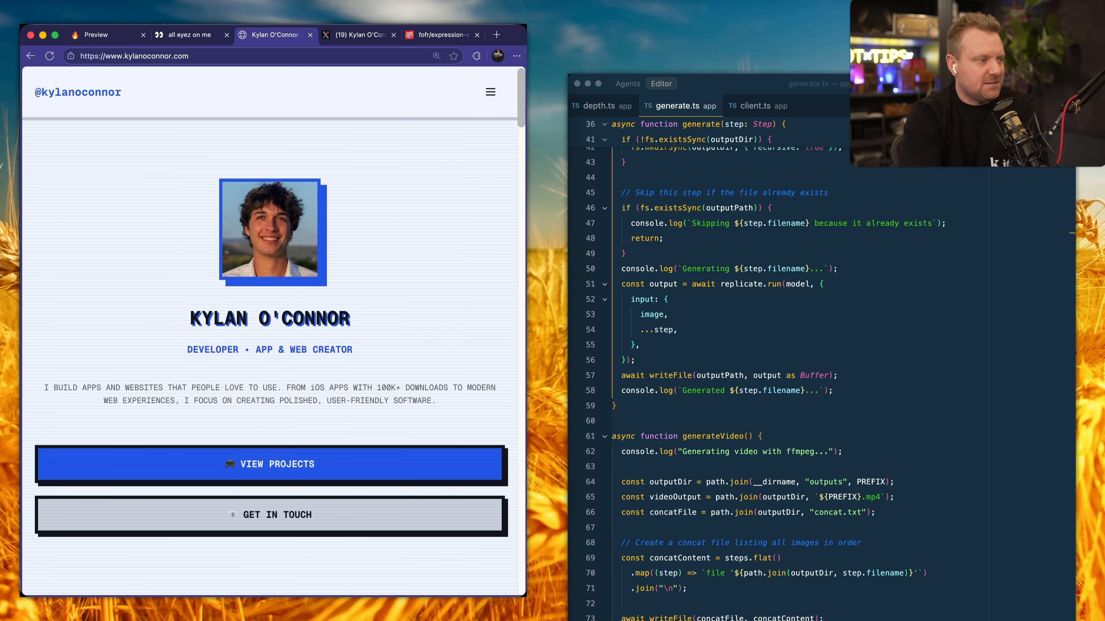
left_click(95, 35)
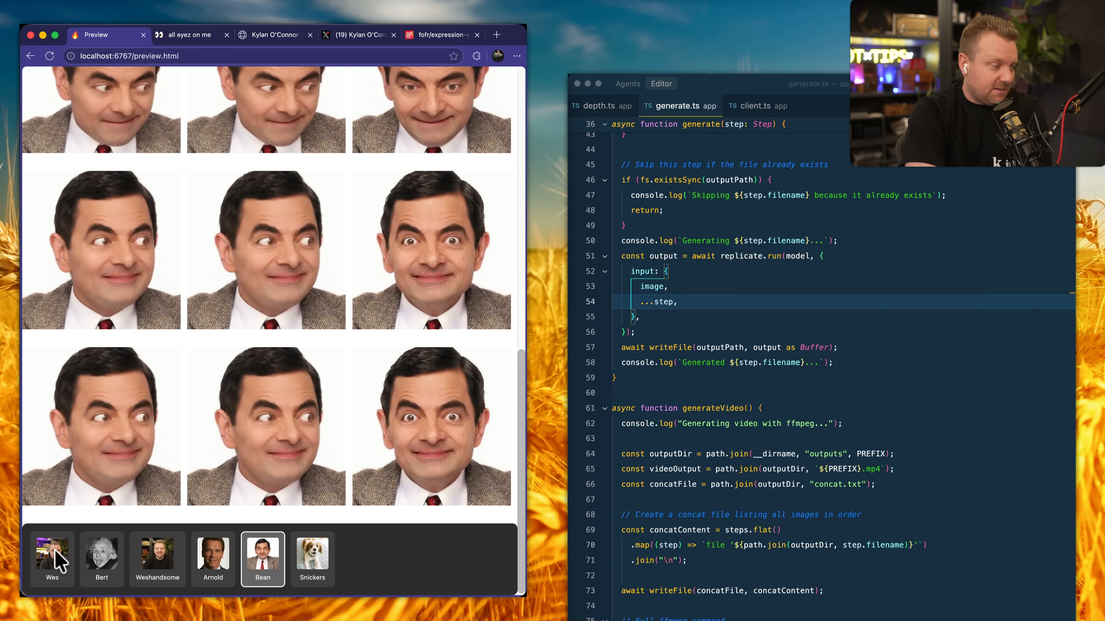
left_click(52, 554)
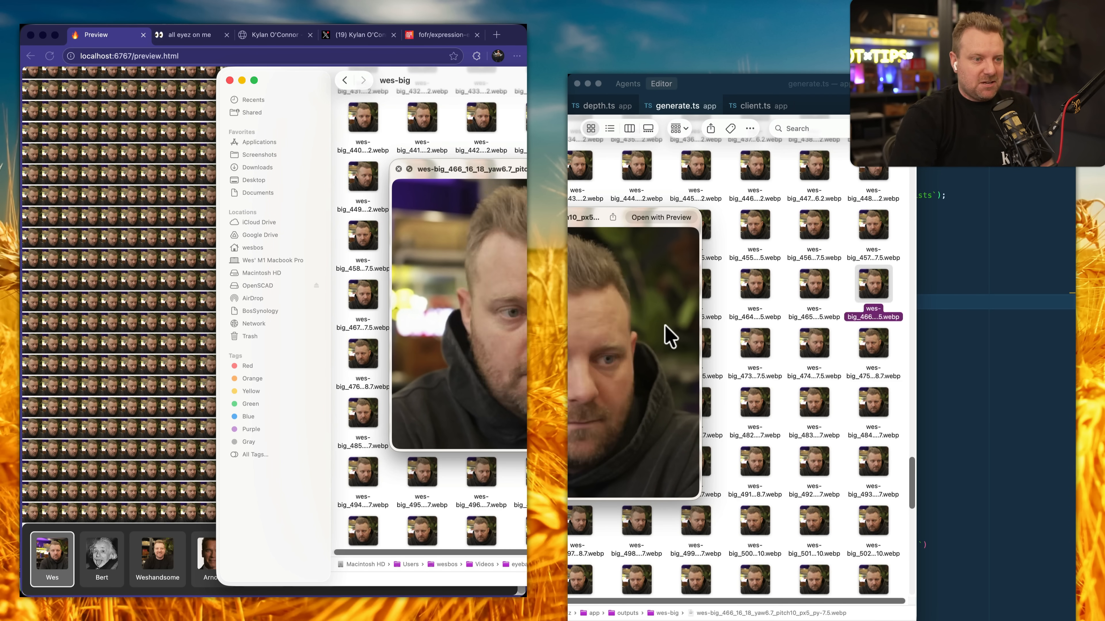
Select wes-big.mp4, the assembled video after the webp frames
left_click(873, 403)
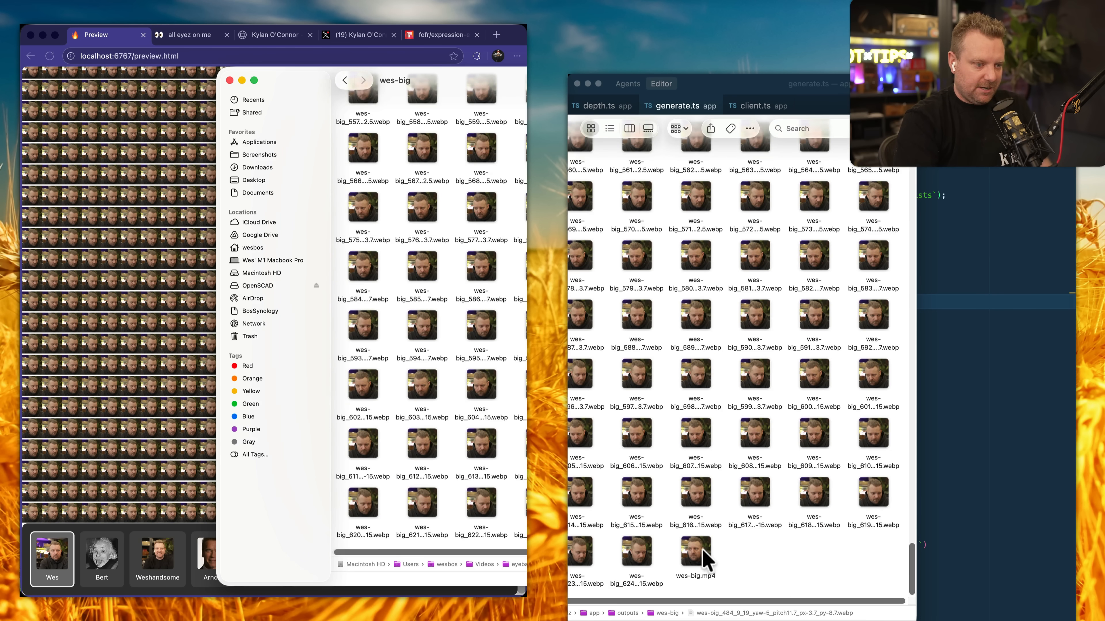
left_click(696, 551)
type("ffm")
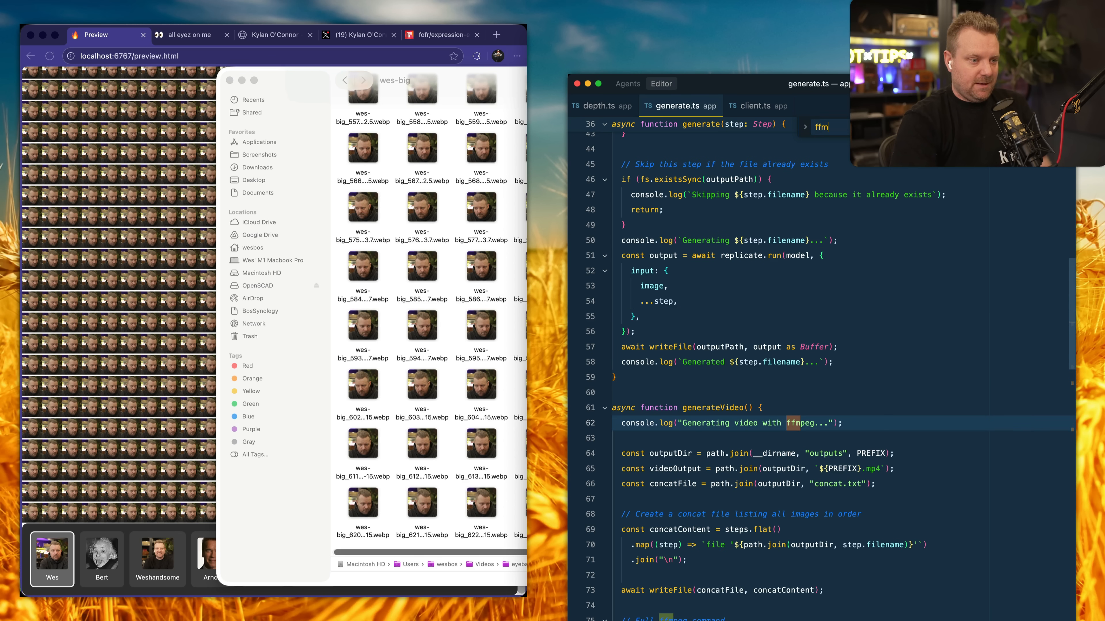
scroll("down", 3)
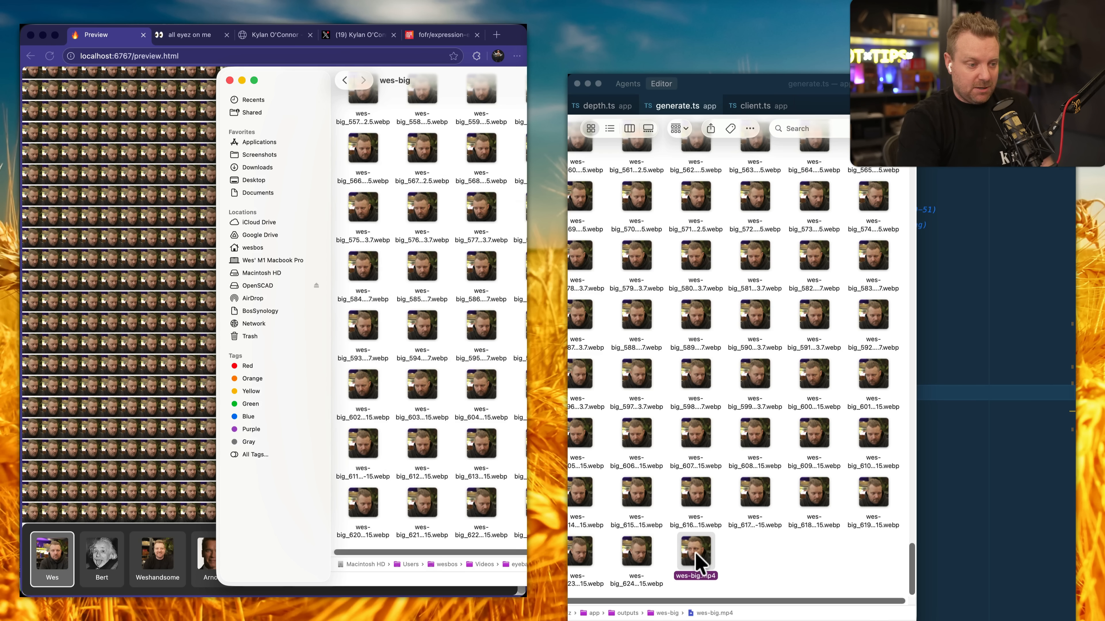
left_click(696, 551)
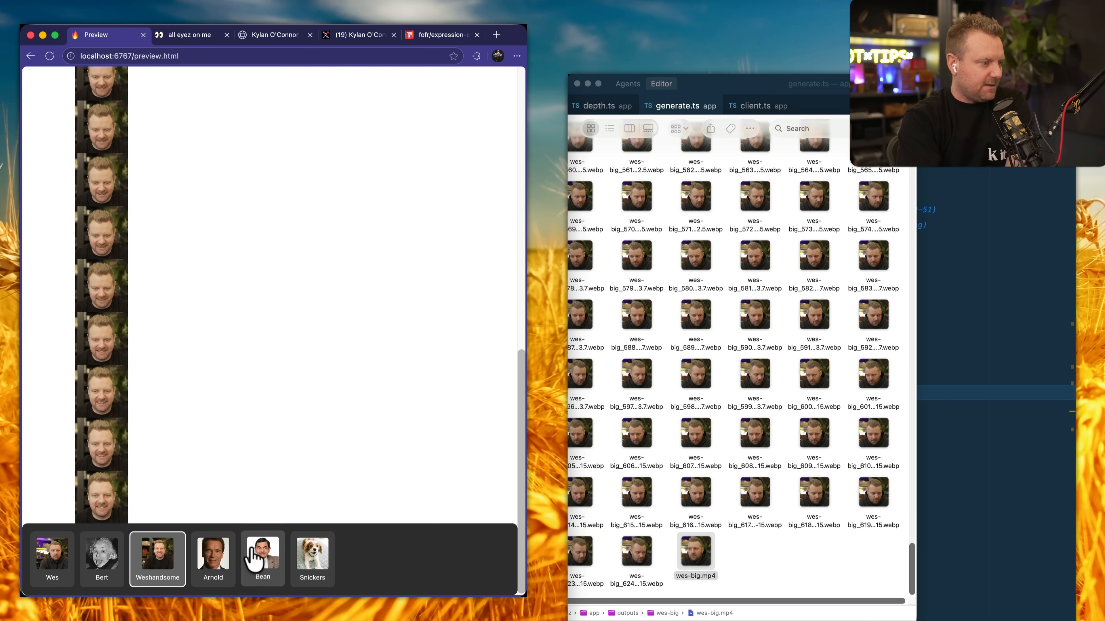
Load the Snickers dog face set in the preview picker
left_click(213, 555)
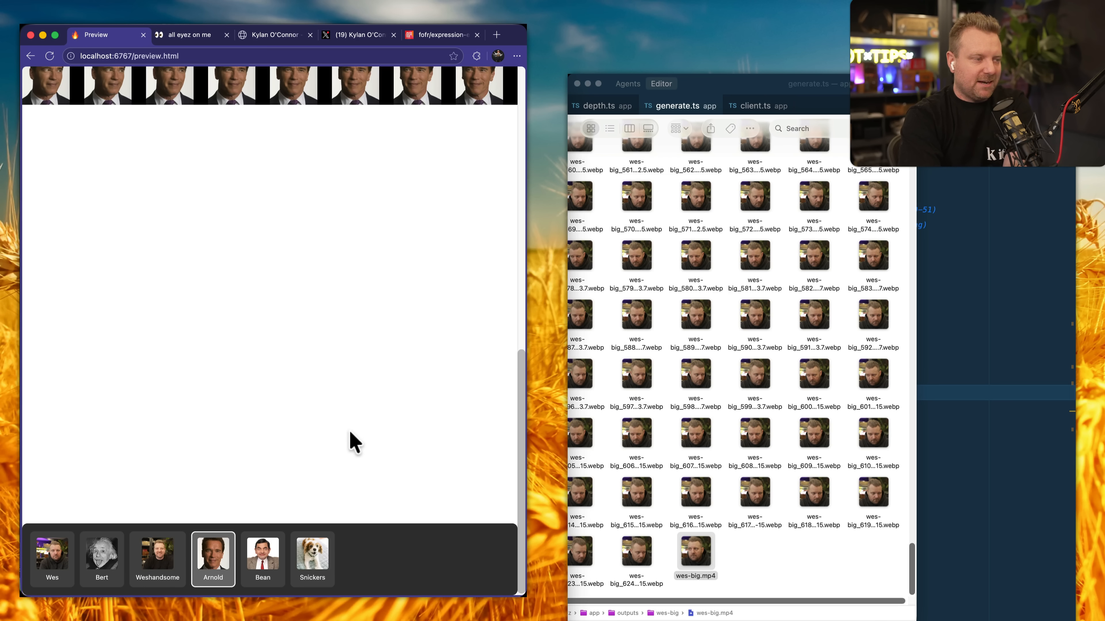
scroll("down", 3)
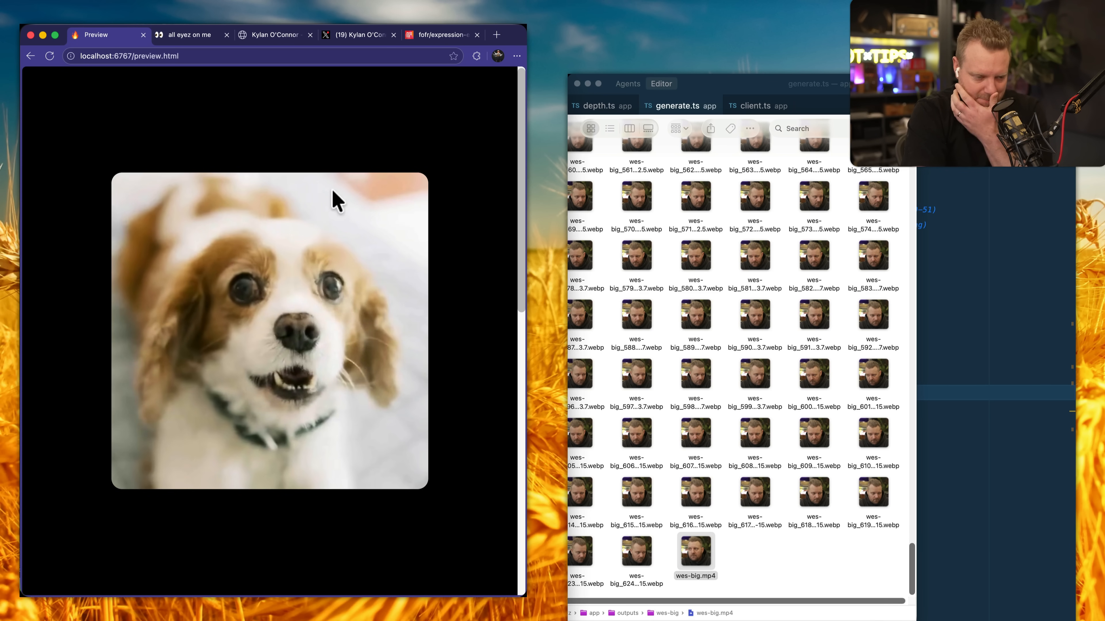
Show generateVideo's ffmpeg stitching command beside the 3D depth viewer page
left_click(677, 106)
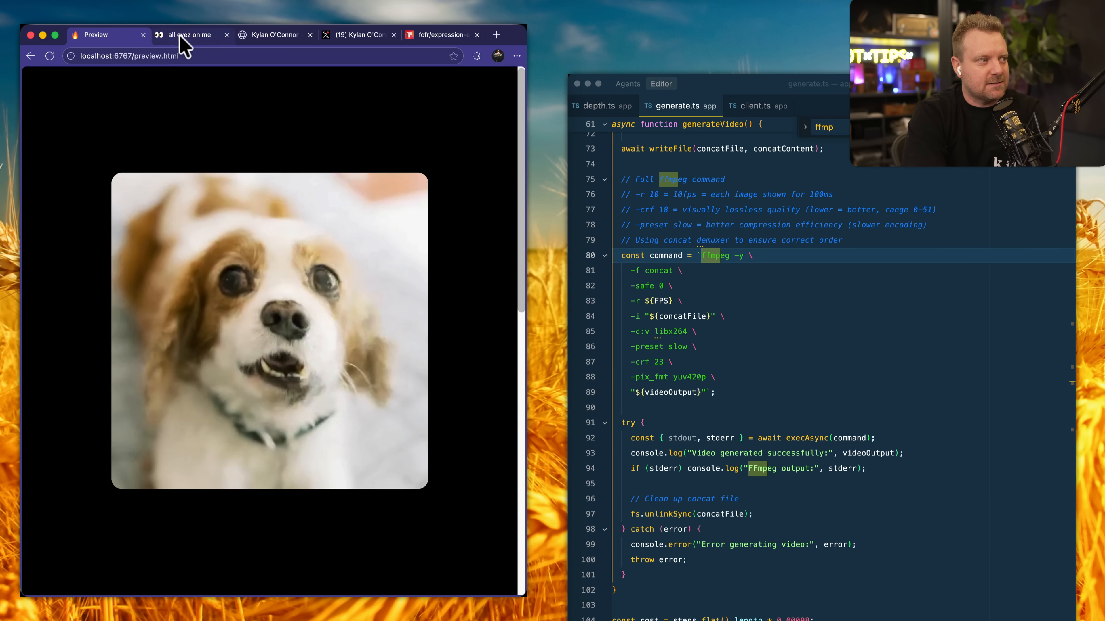
left_click(189, 35)
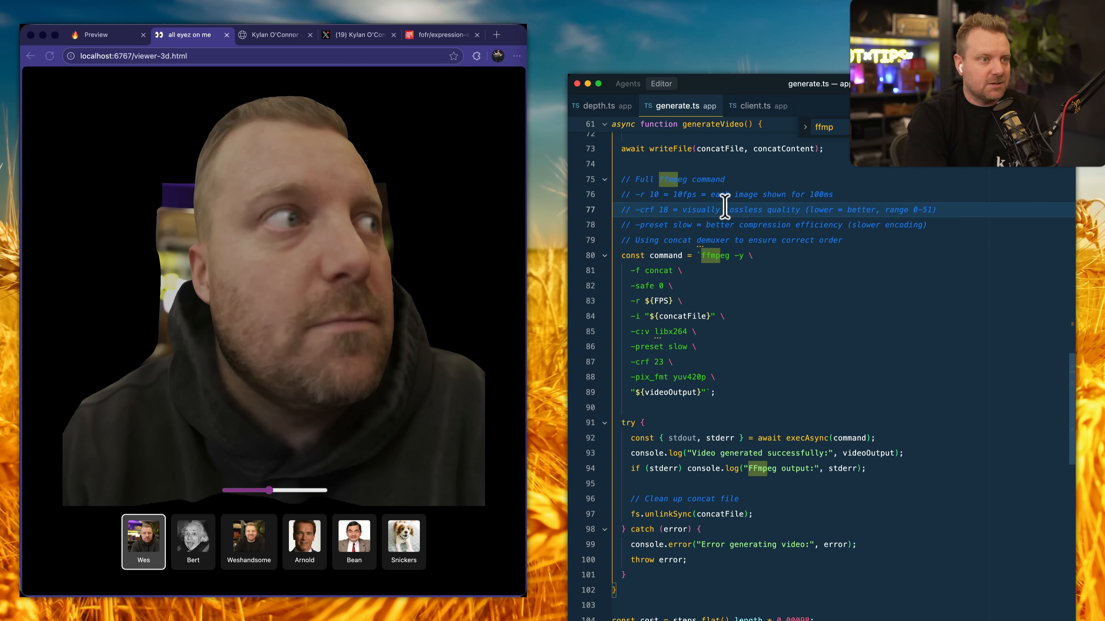
Show depth.ts importing the Hugging Face transformers depth pipeline
left_click(599, 106)
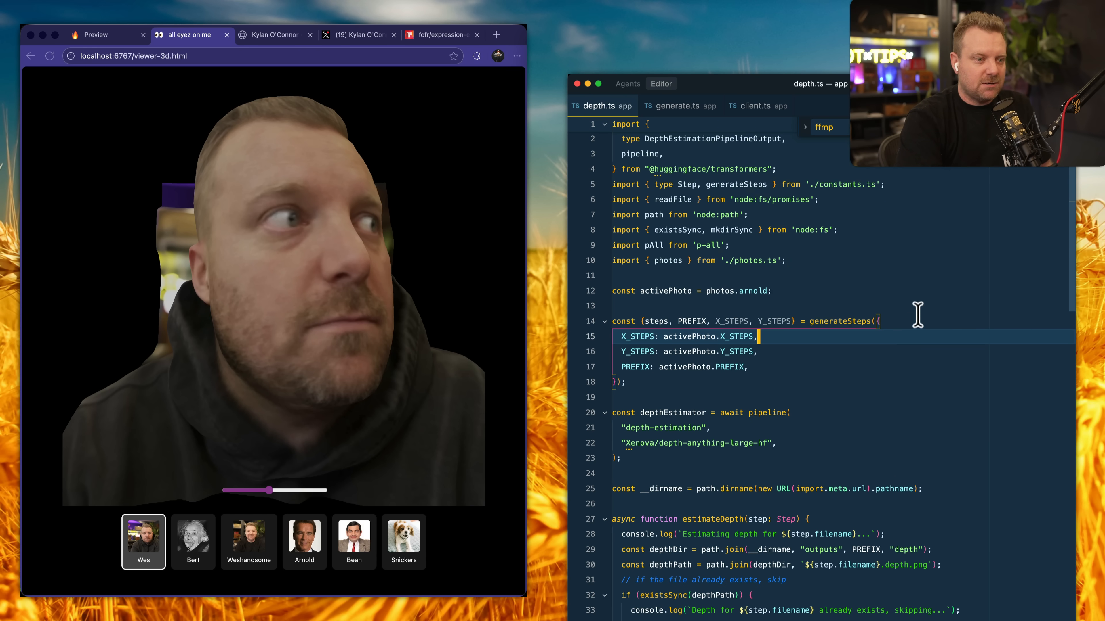
mouse_move(911, 332)
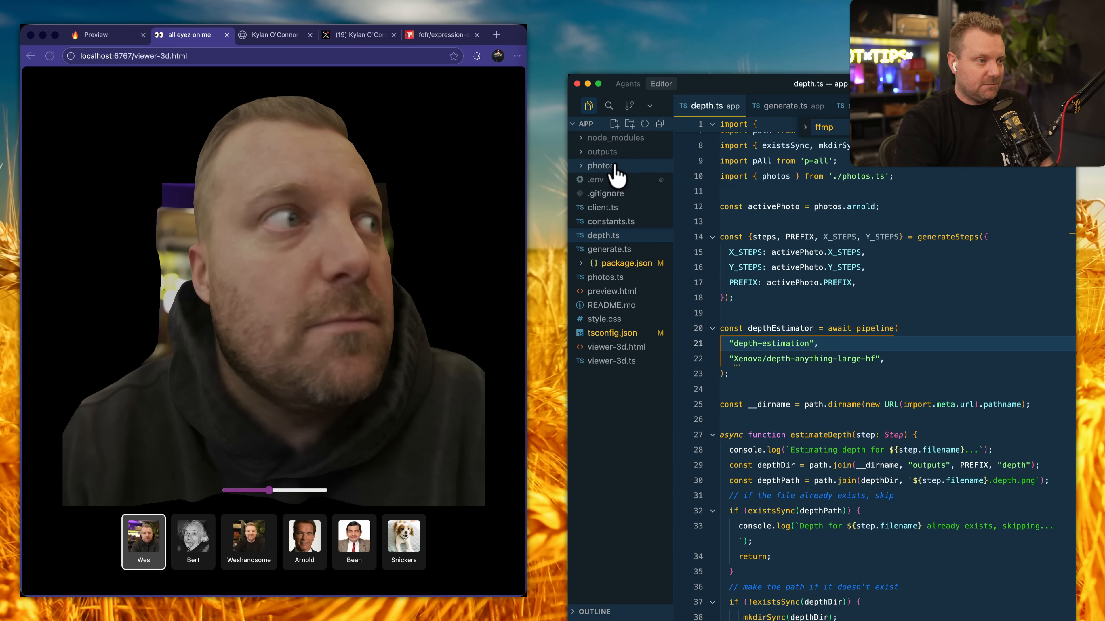
Expand photos/outputs/wes-big/depth and preview a grayscale depth map PNG
left_click(601, 166)
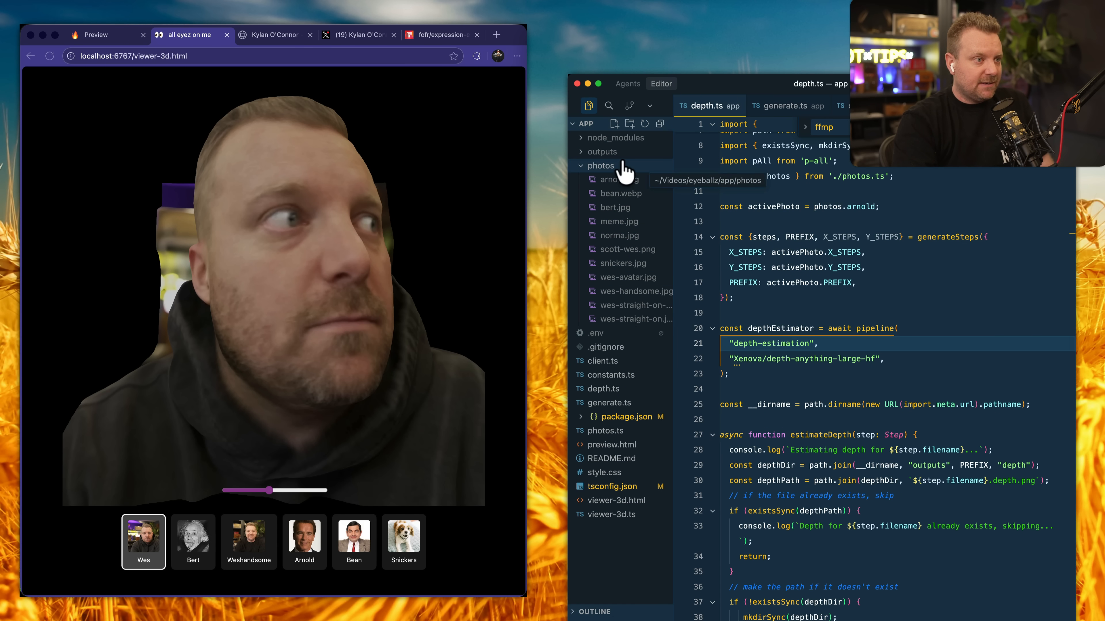
left_click(602, 152)
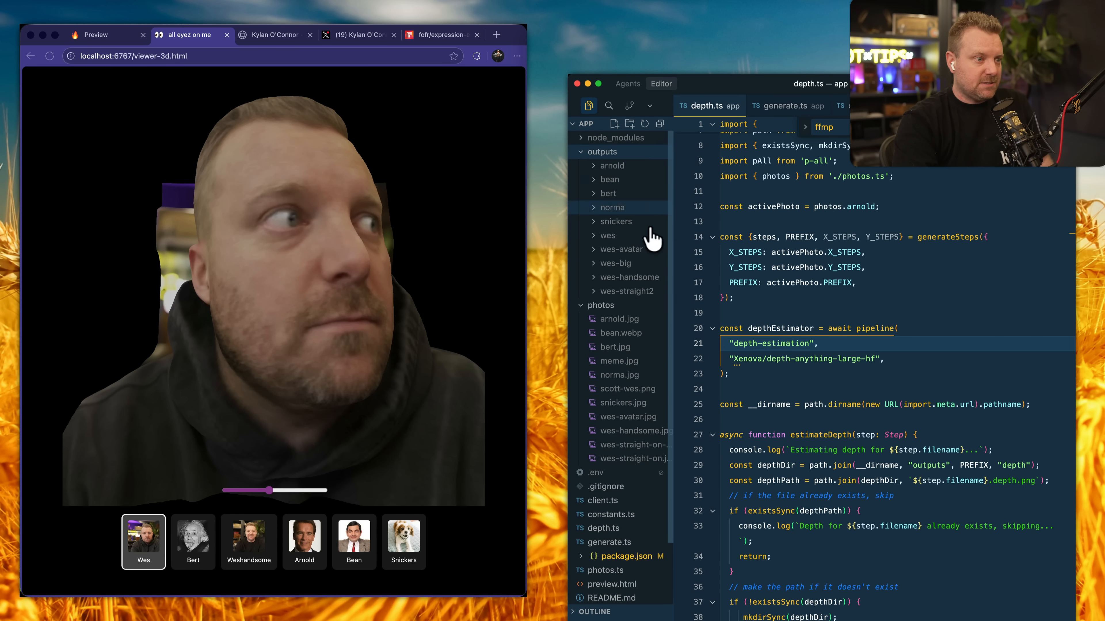
left_click(616, 263)
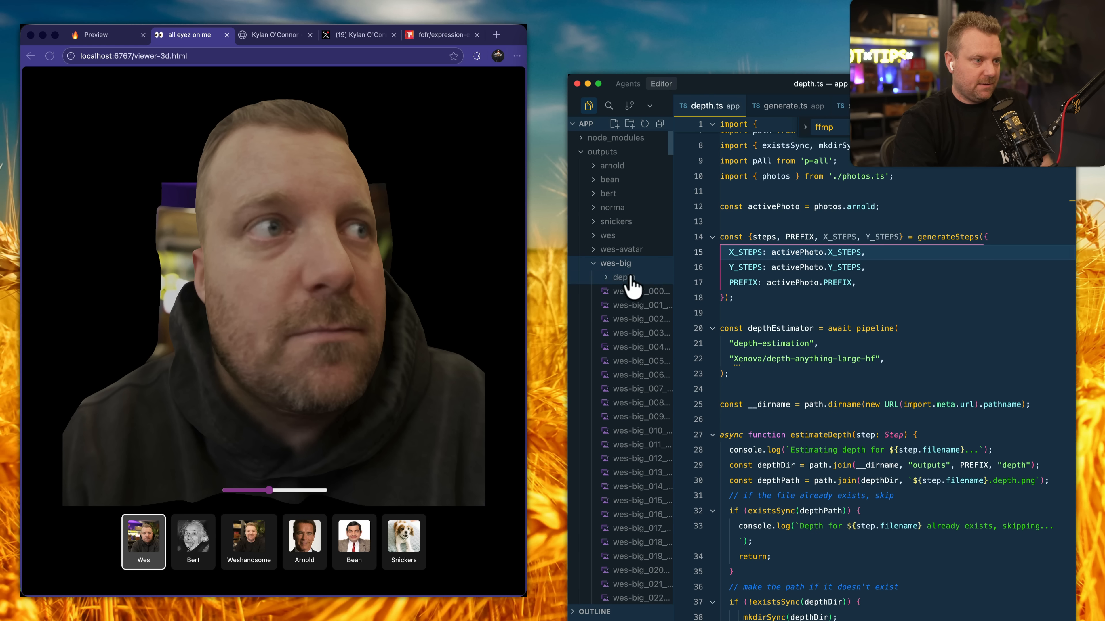
left_click(623, 277)
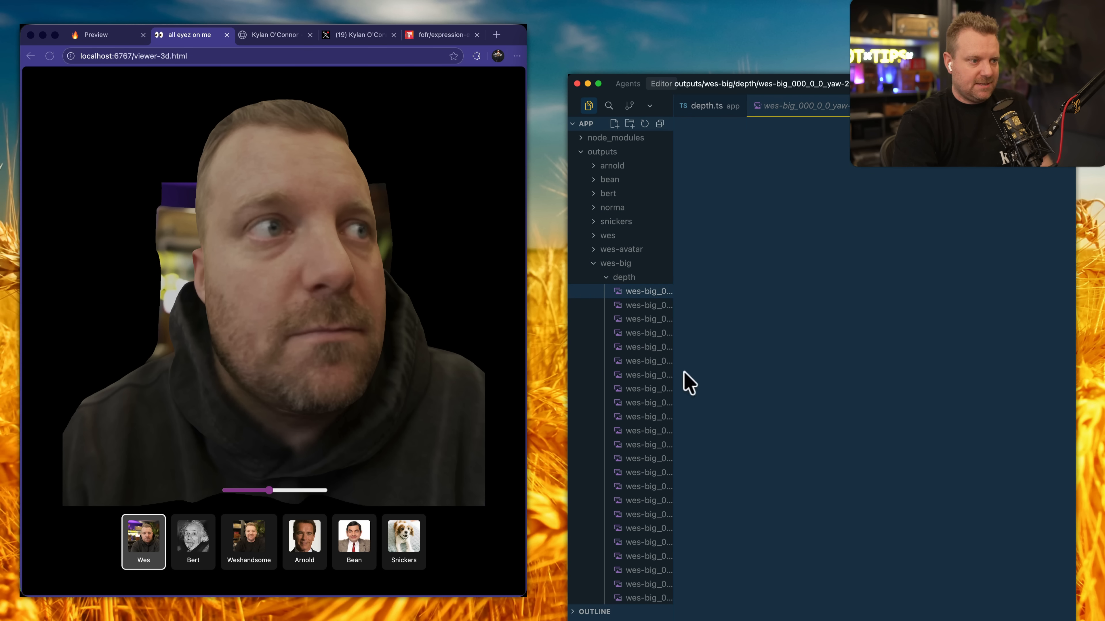
left_click(648, 347)
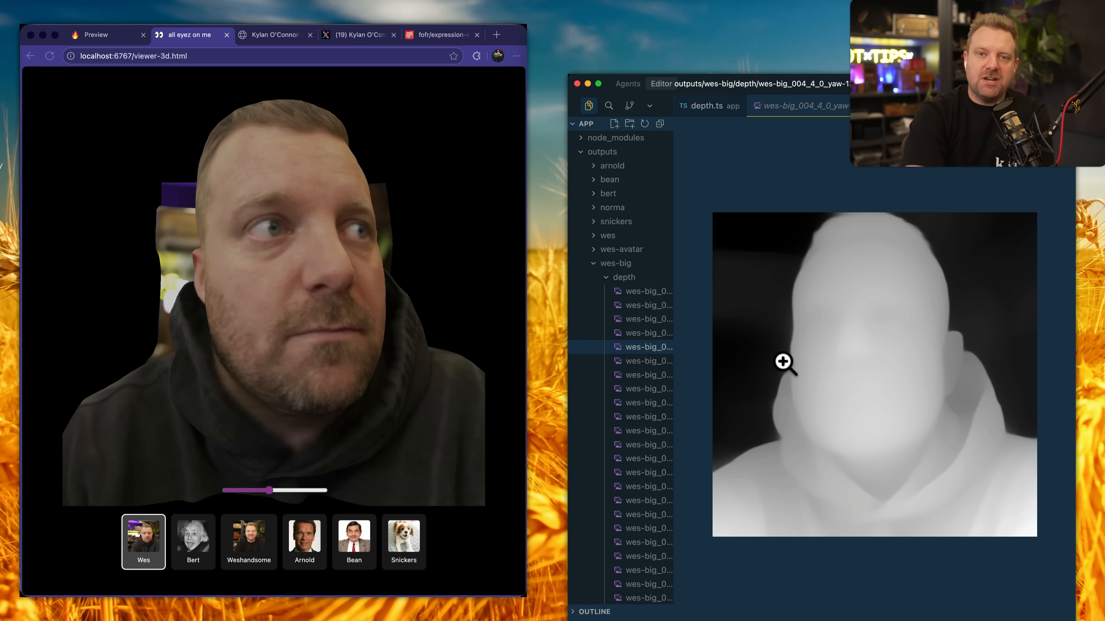
mouse_move(960, 311)
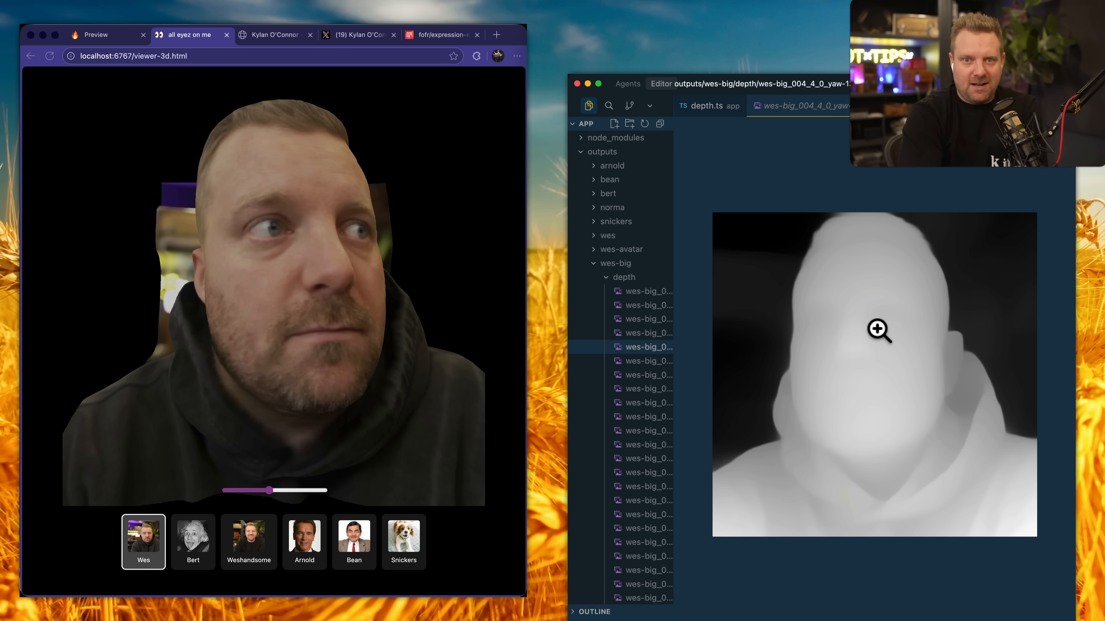
Lower the depth effect on the Wes face, then switch to the Bean face and raise its depth
left_click_drag(267, 490, 271, 490)
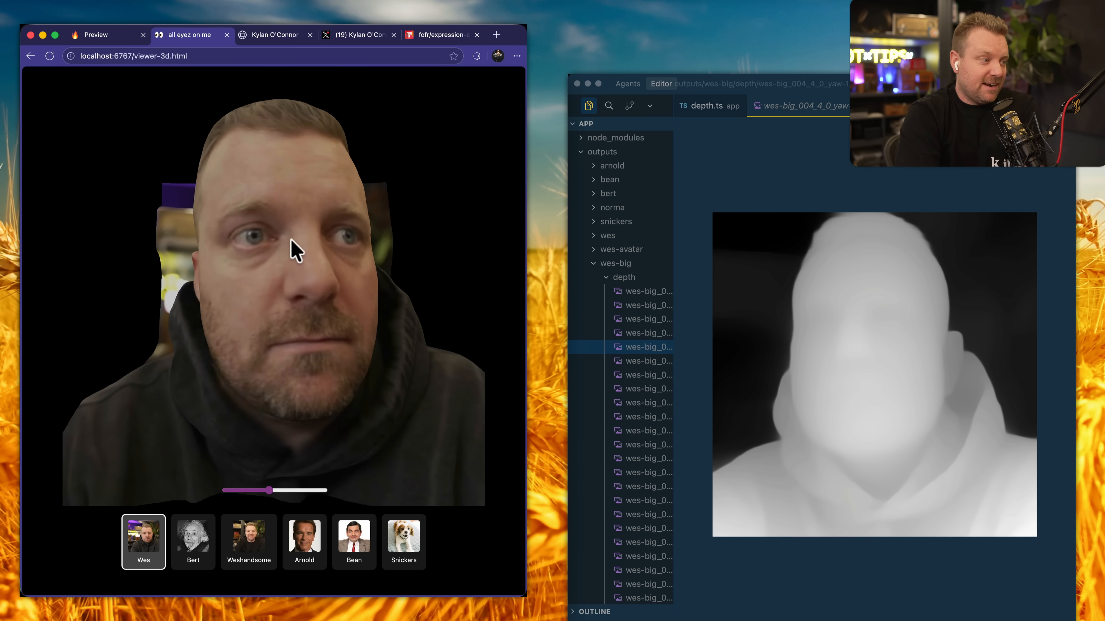
left_click_drag(267, 489, 275, 490)
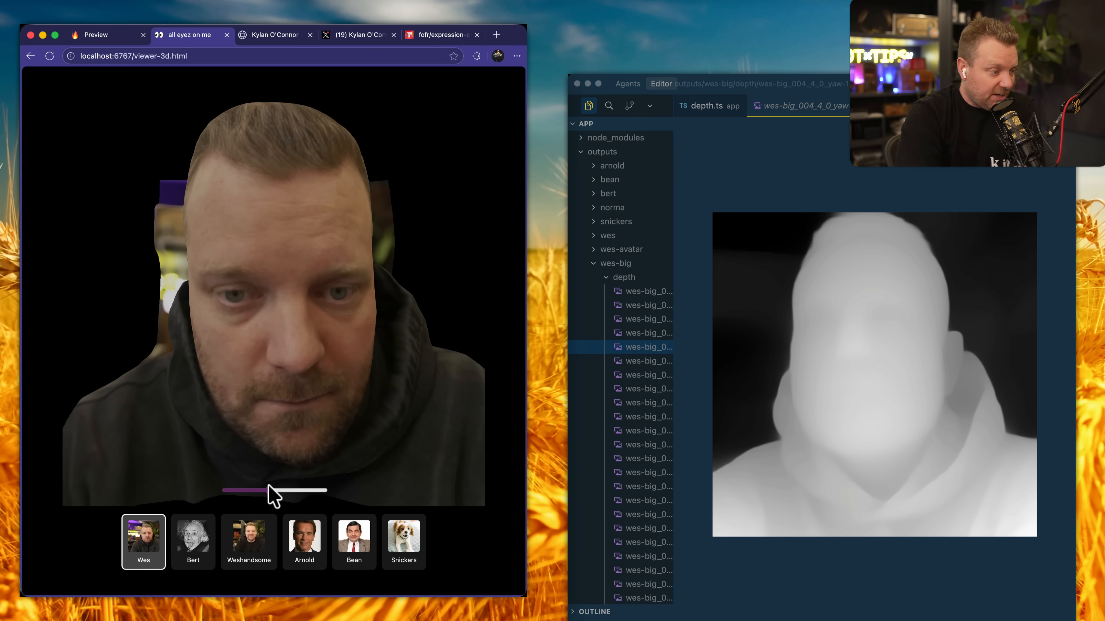
left_click_drag(268, 490, 267, 490)
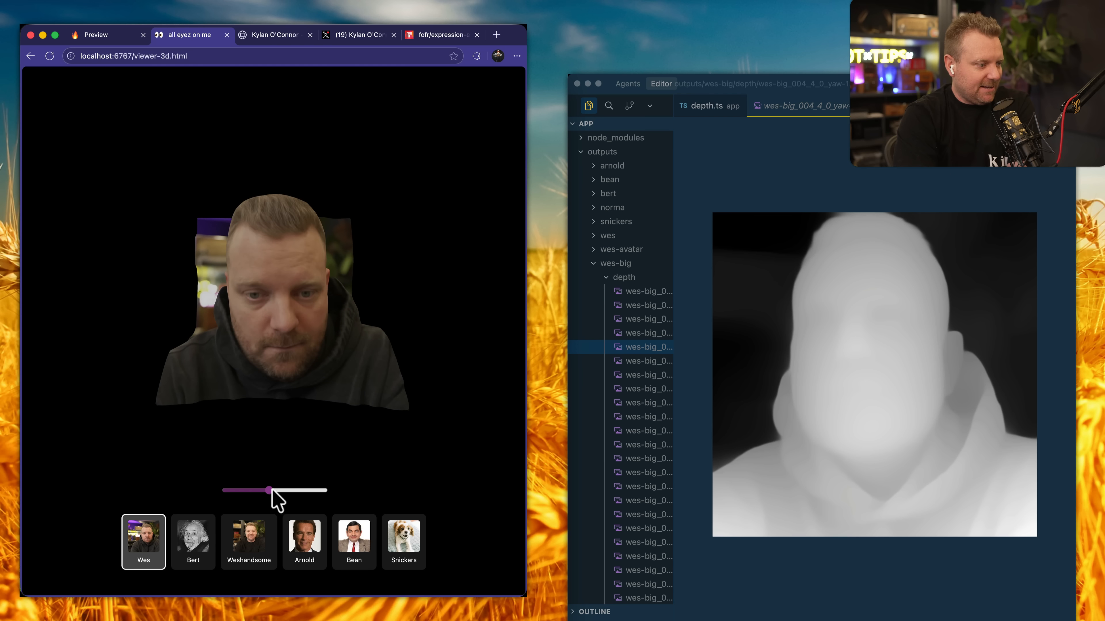
left_click_drag(267, 490, 241, 490)
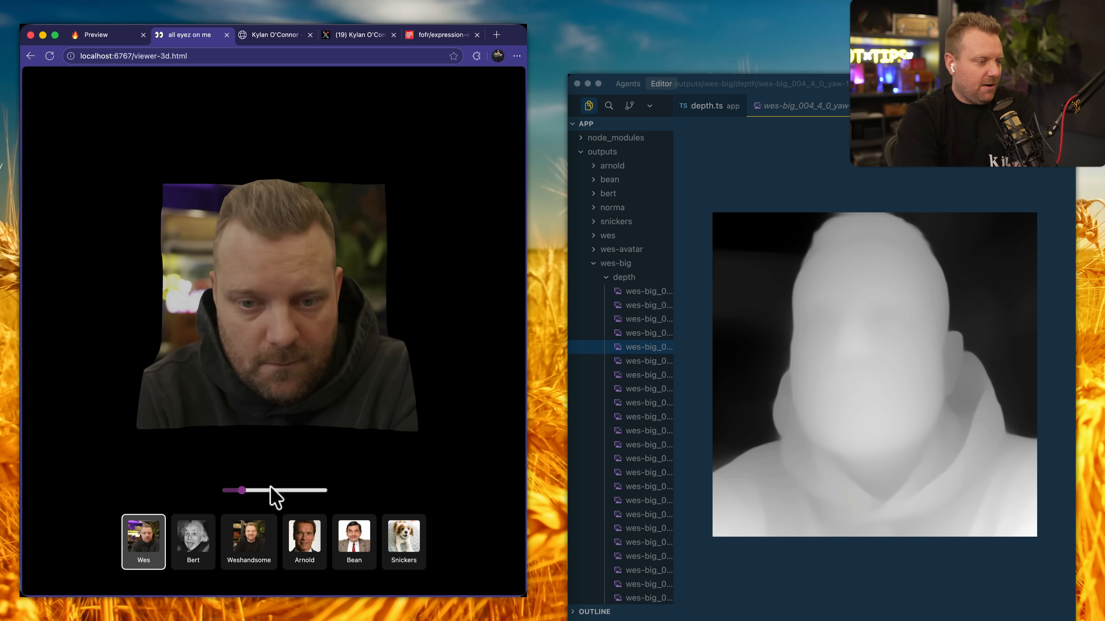
left_click(354, 542)
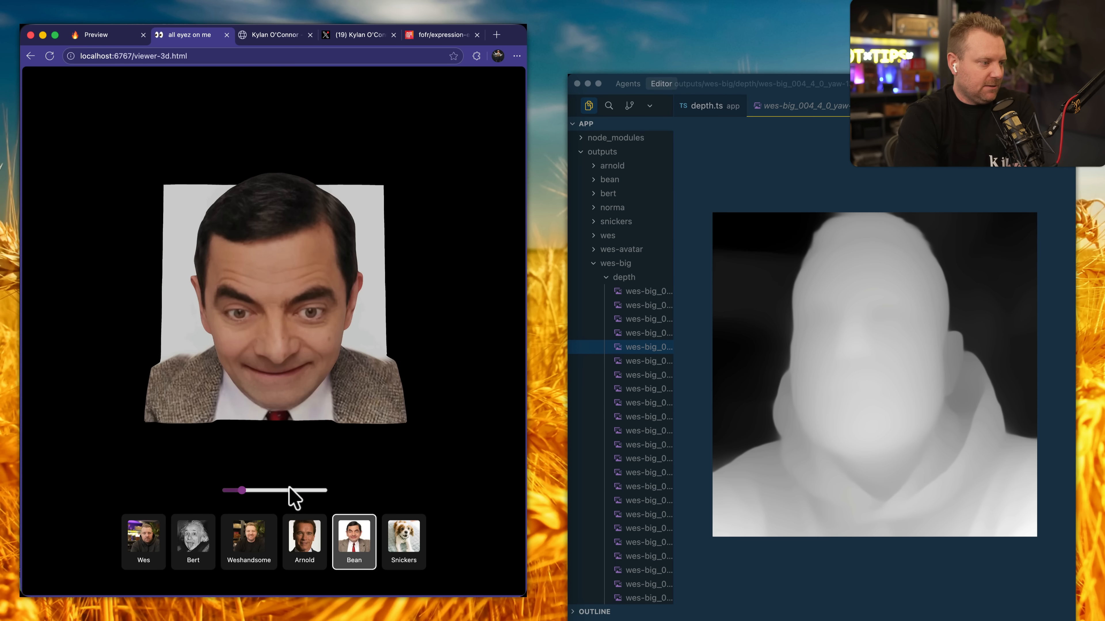
left_click_drag(241, 490, 296, 490)
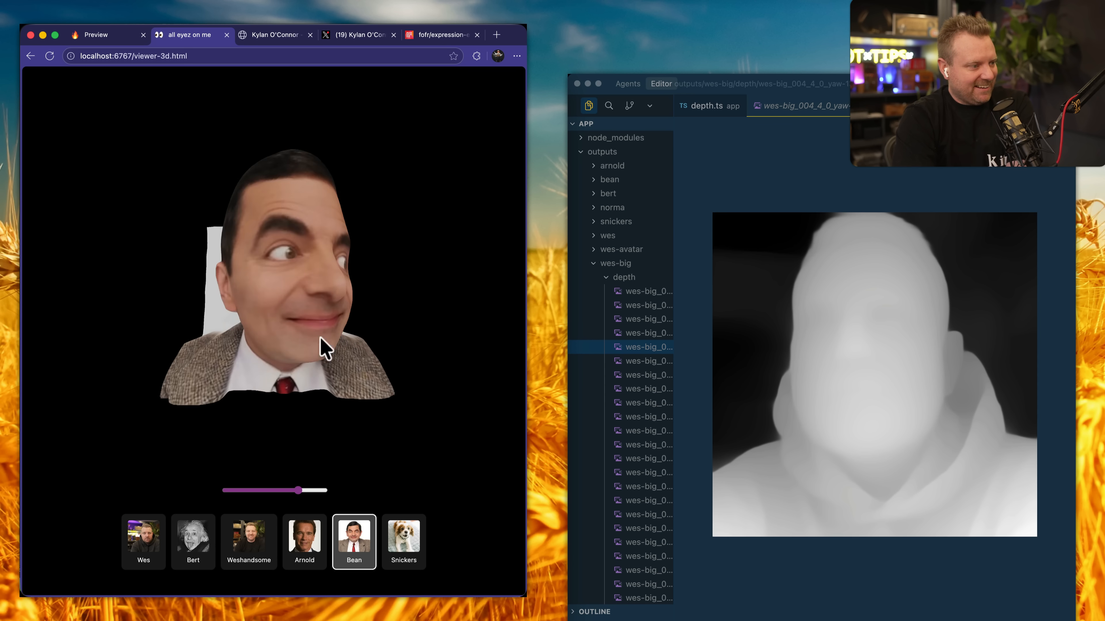
Switch back to Wes, push depth to maximum and orbit the face sideways to show its relief
left_click(143, 542)
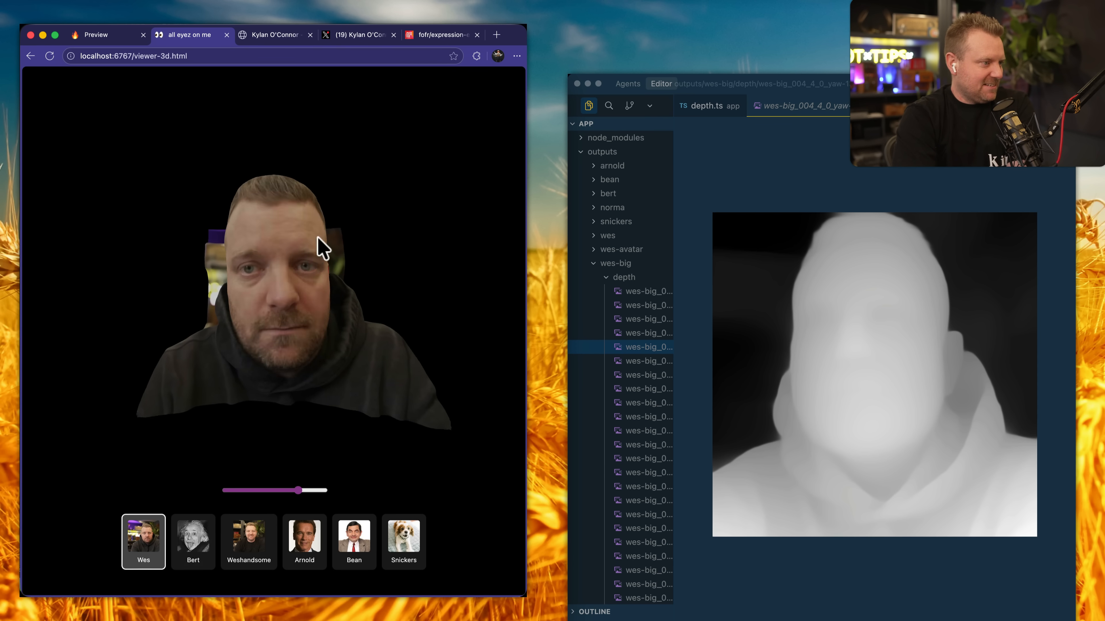
left_click_drag(296, 490, 308, 490)
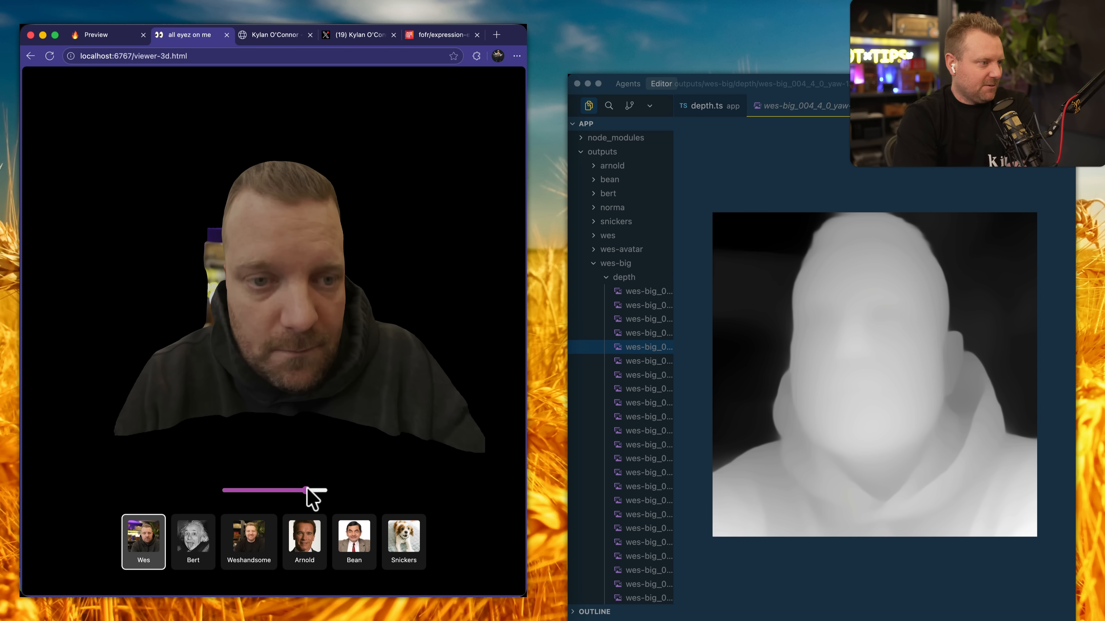
left_click_drag(303, 491, 324, 490)
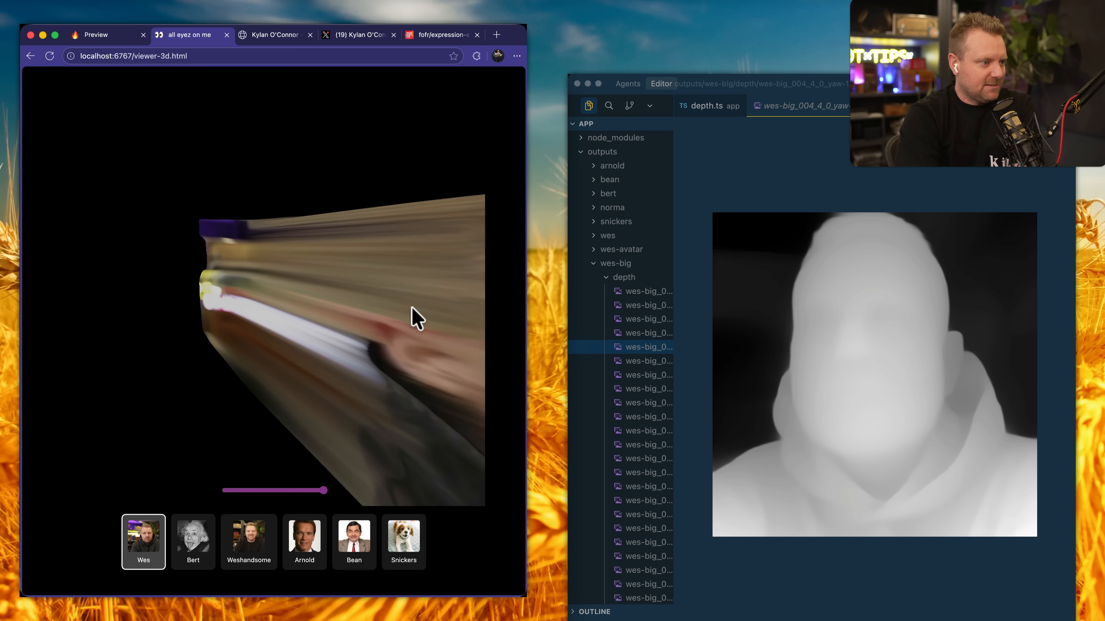
left_click_drag(415, 317, 311, 239)
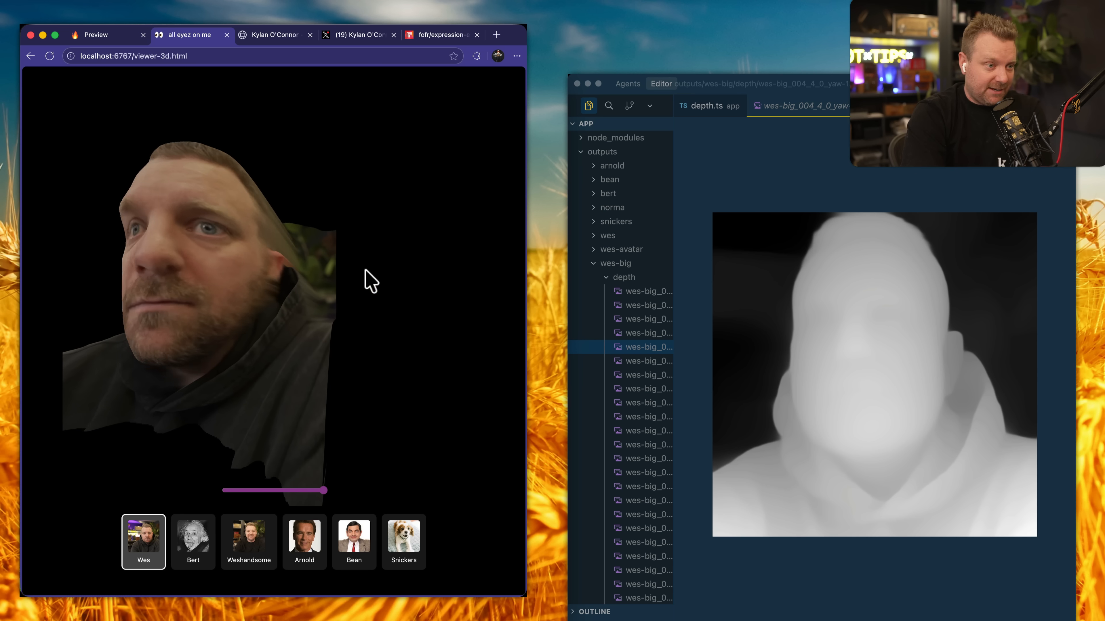
left_click_drag(370, 278, 141, 289)
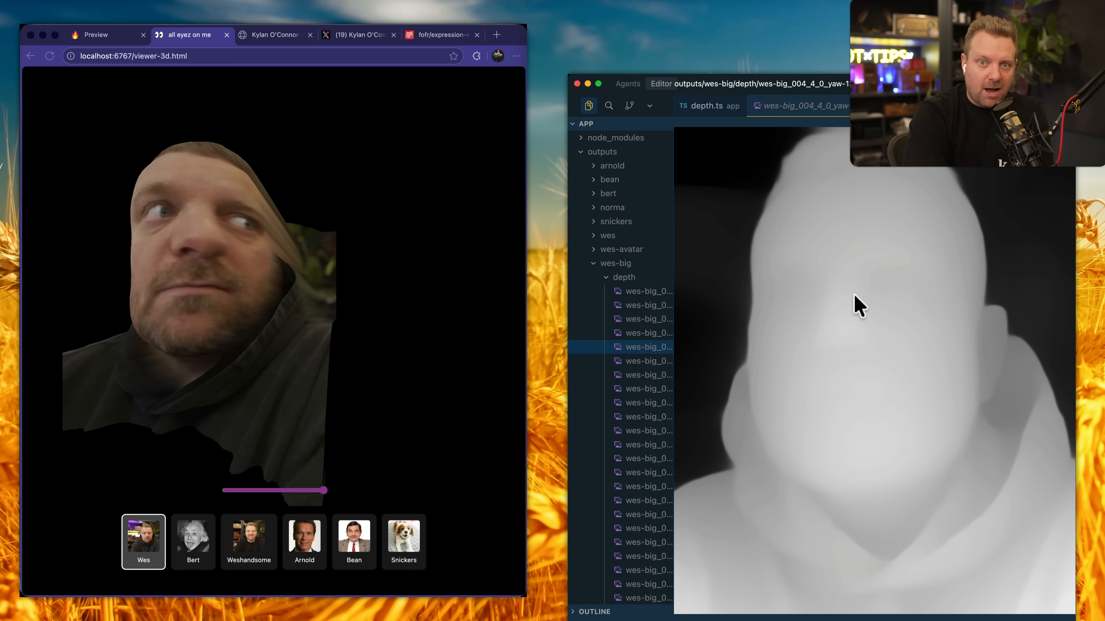
mouse_move(866, 317)
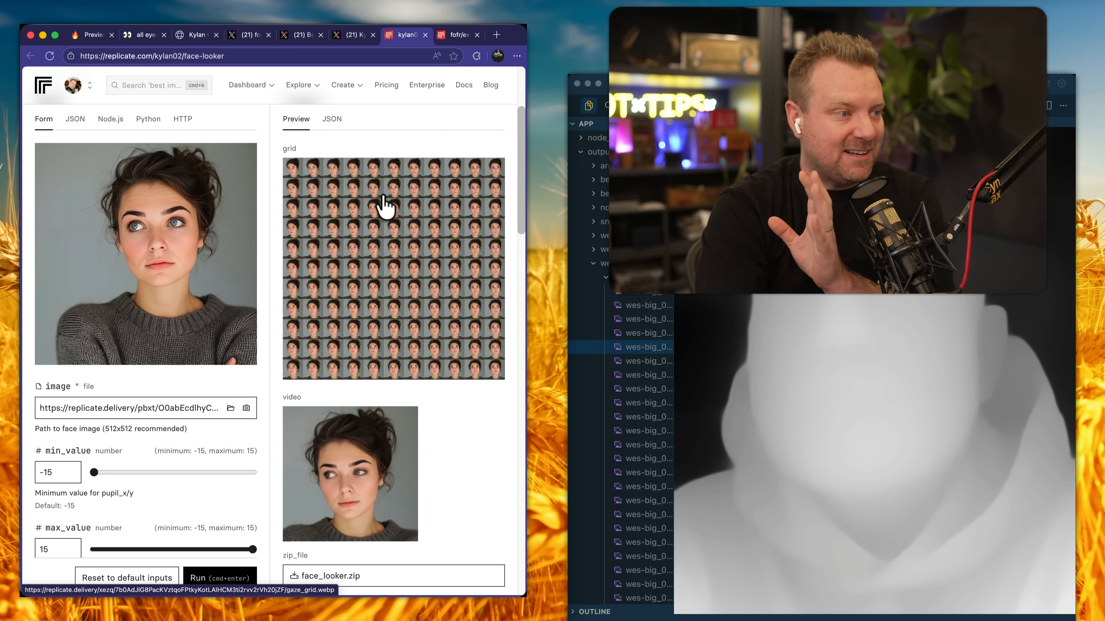
mouse_move(385, 398)
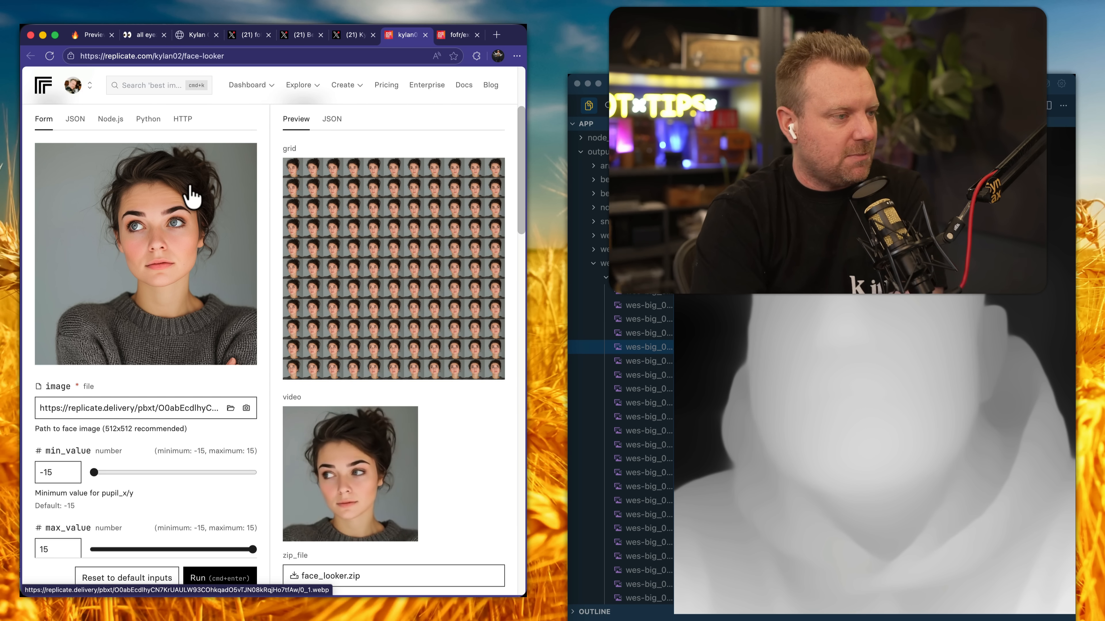
Scroll through the face-looker outputs on Replicate, return to the top, then move to the developer's X profile
scroll("down", 3)
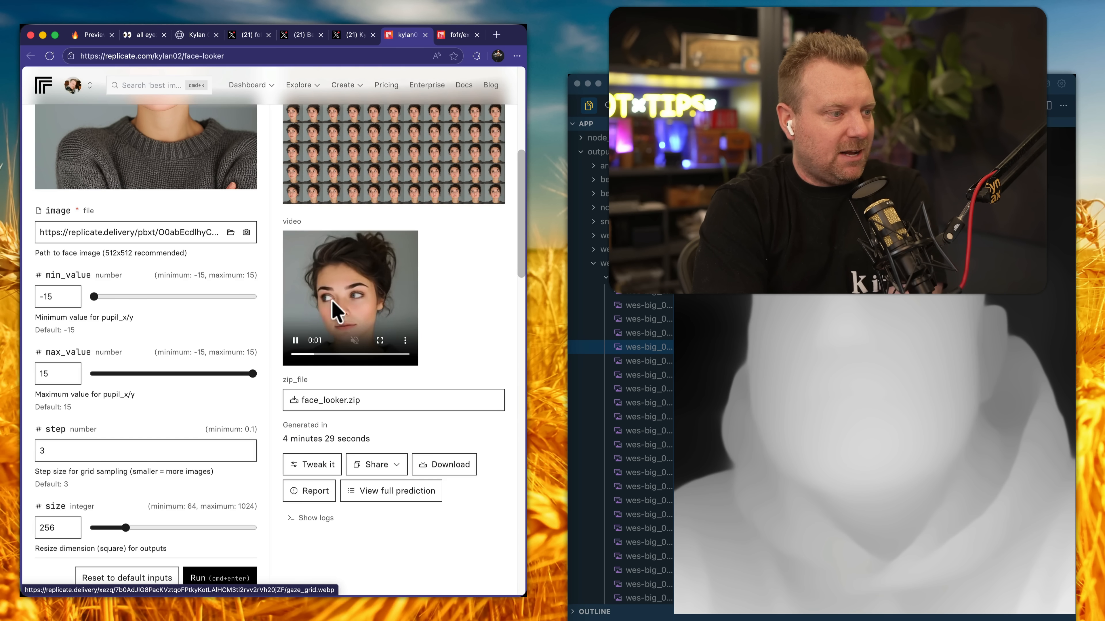
scroll("down", 3)
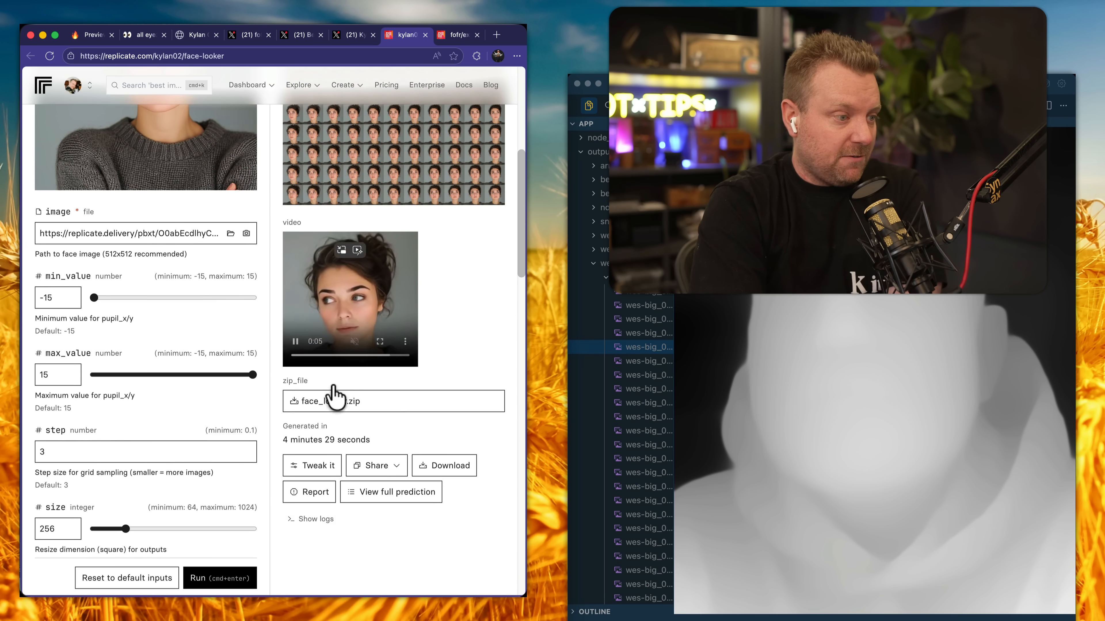
scroll("up", 3)
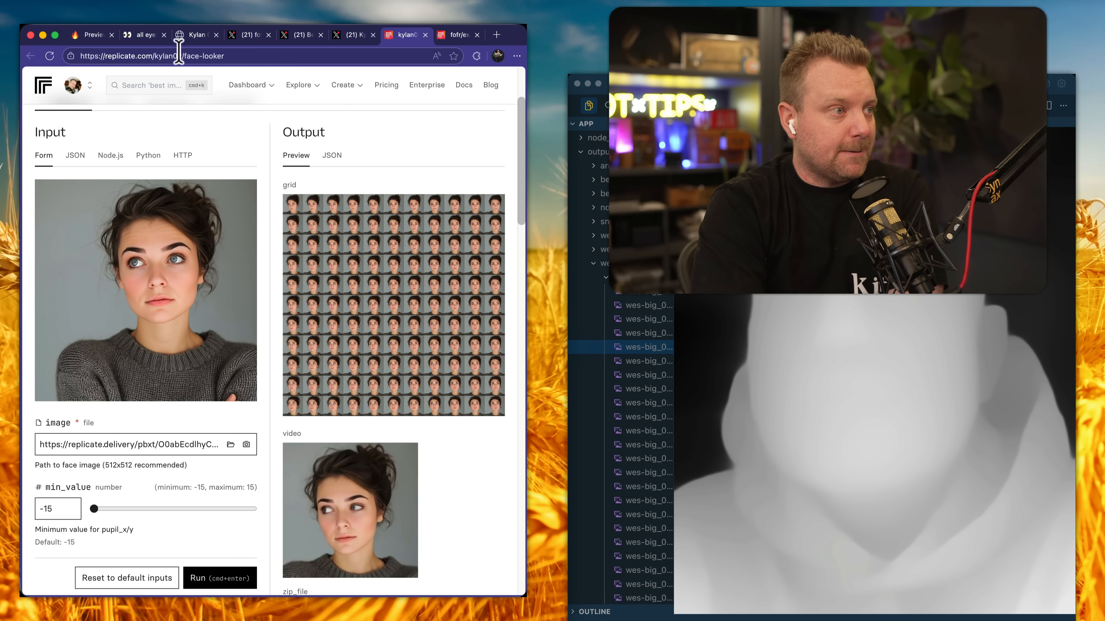
left_click(248, 85)
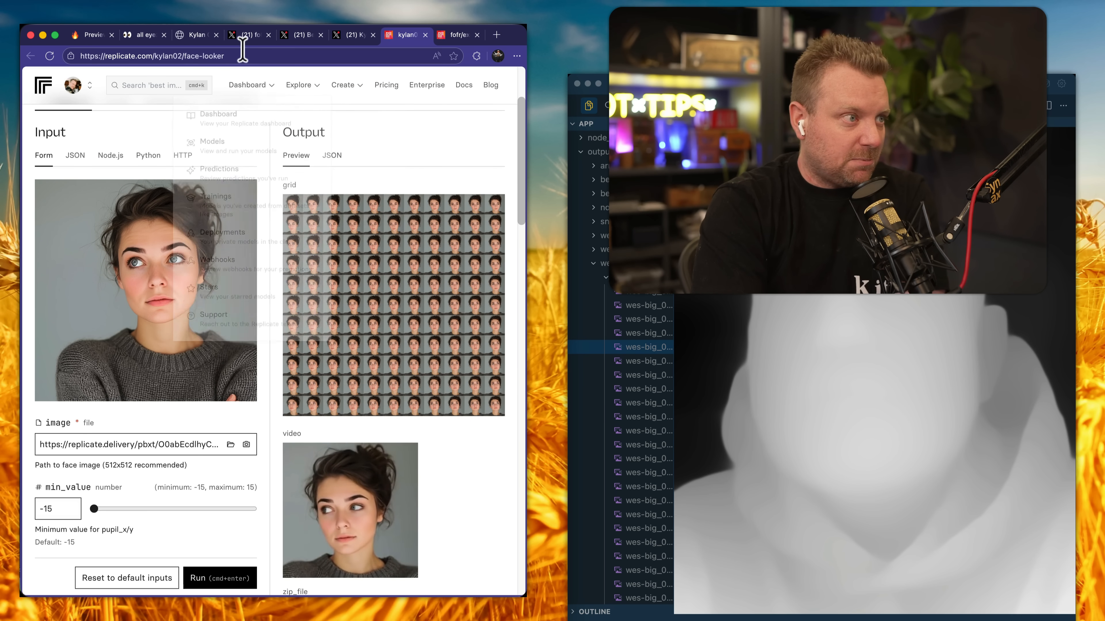
mouse_move(225, 82)
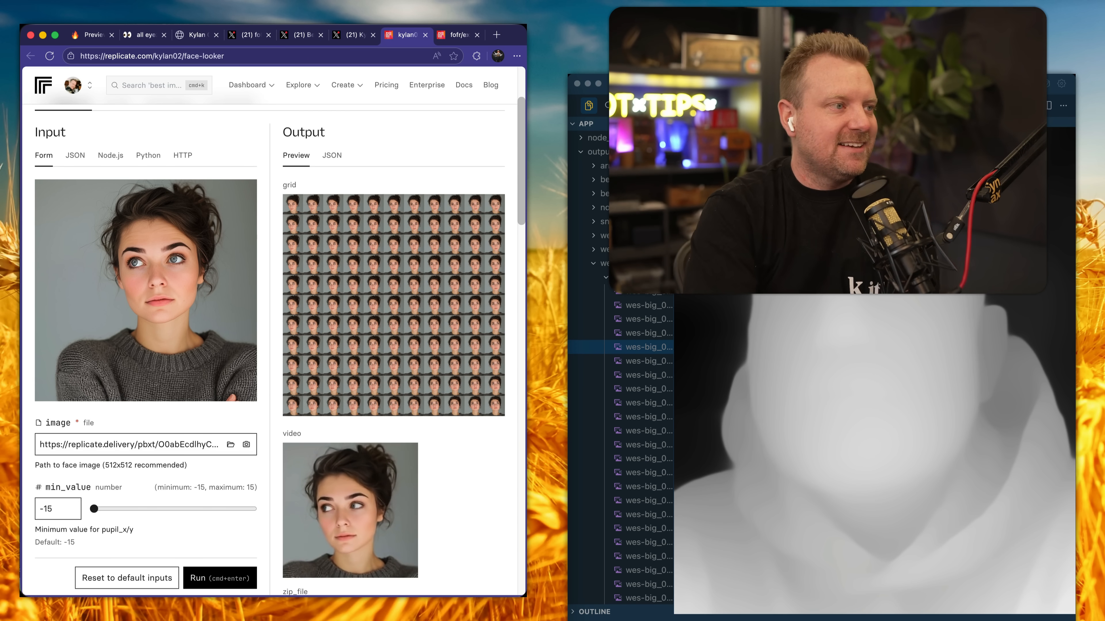
left_click(249, 34)
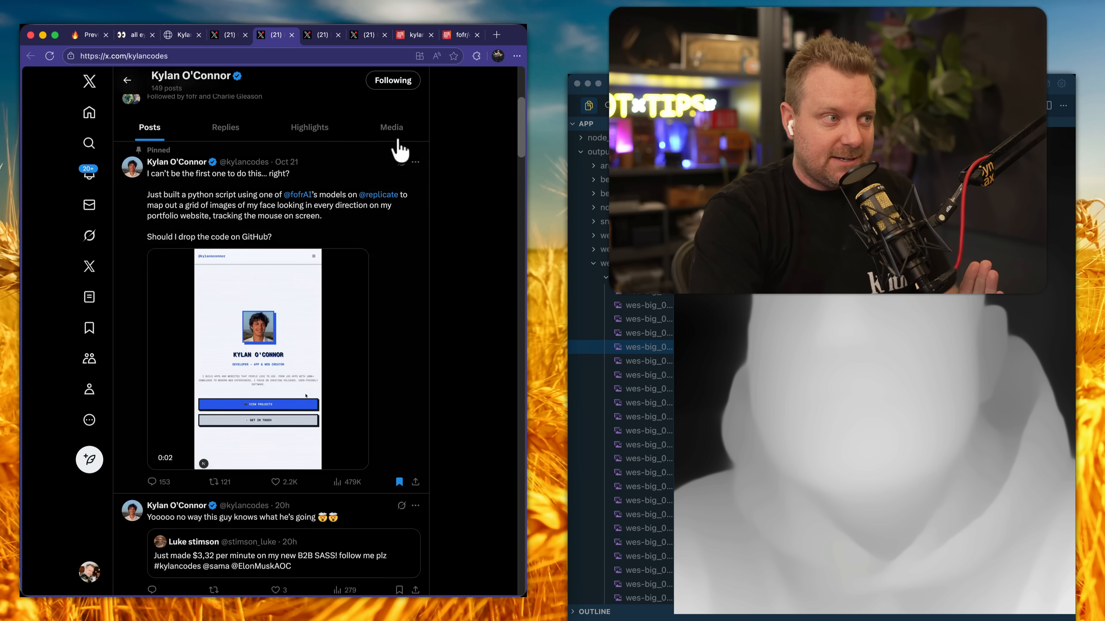
View the Gaze Pong and es6 module posts on X, then return to the 3D face viewer
left_click(321, 35)
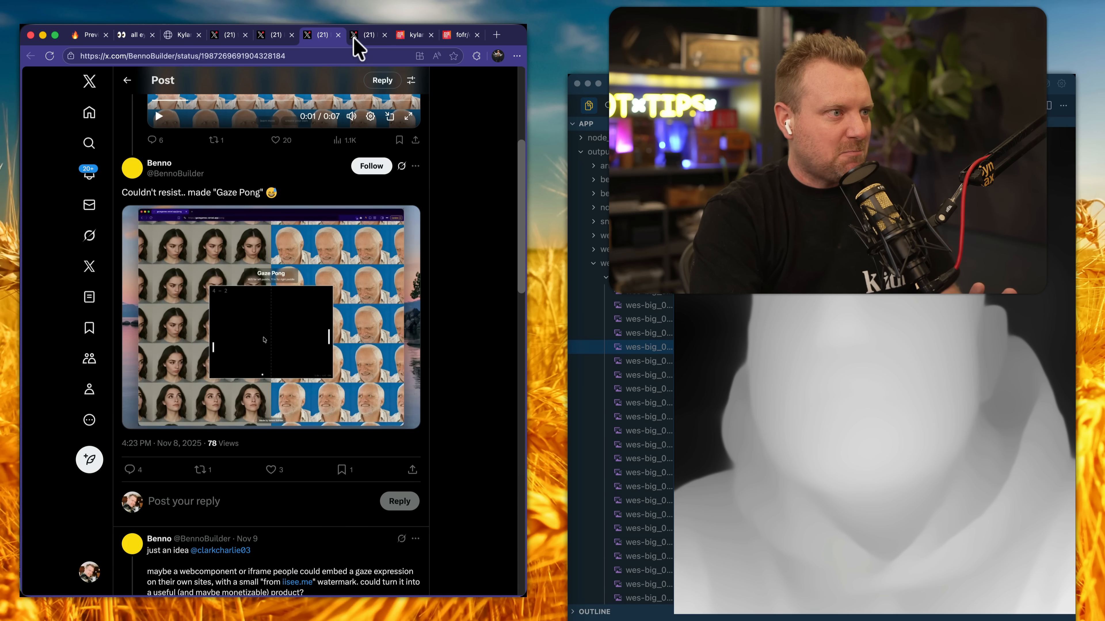
left_click(363, 35)
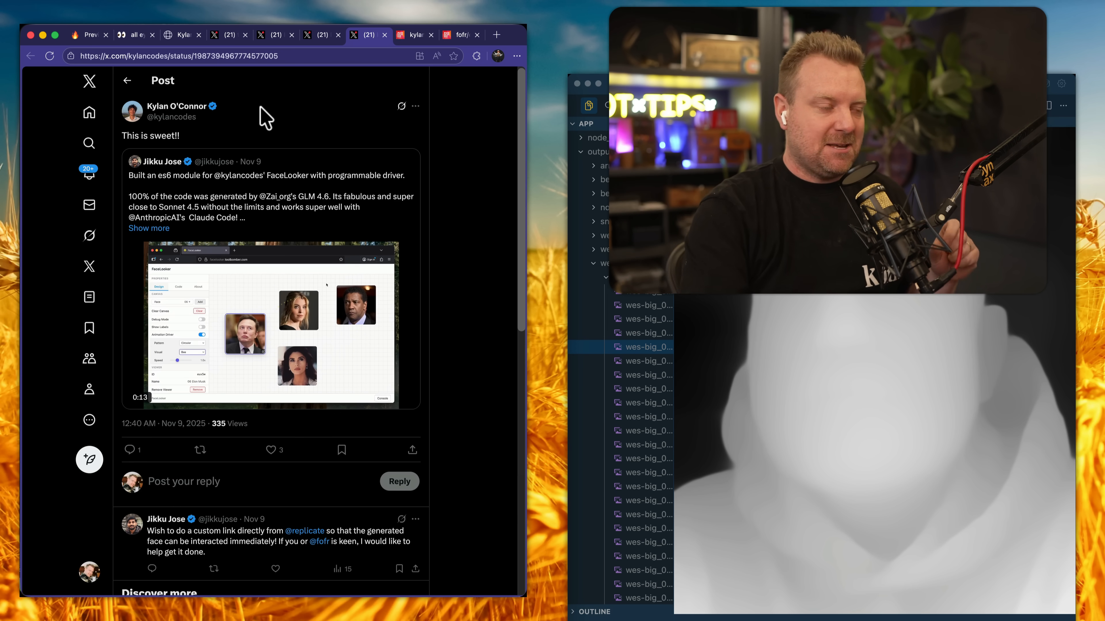
left_click(136, 34)
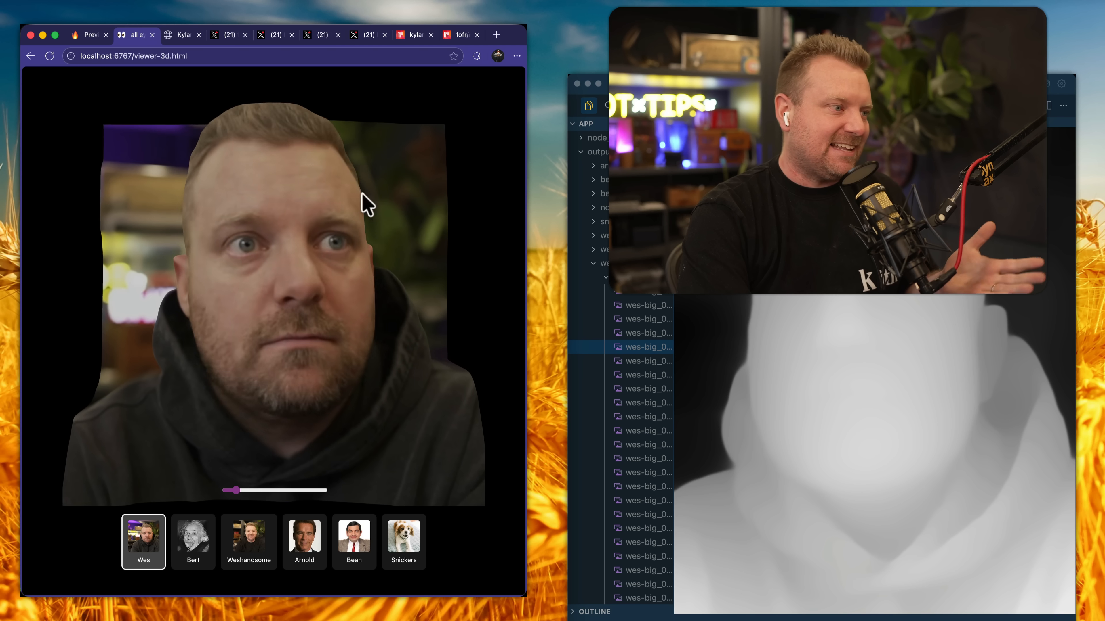